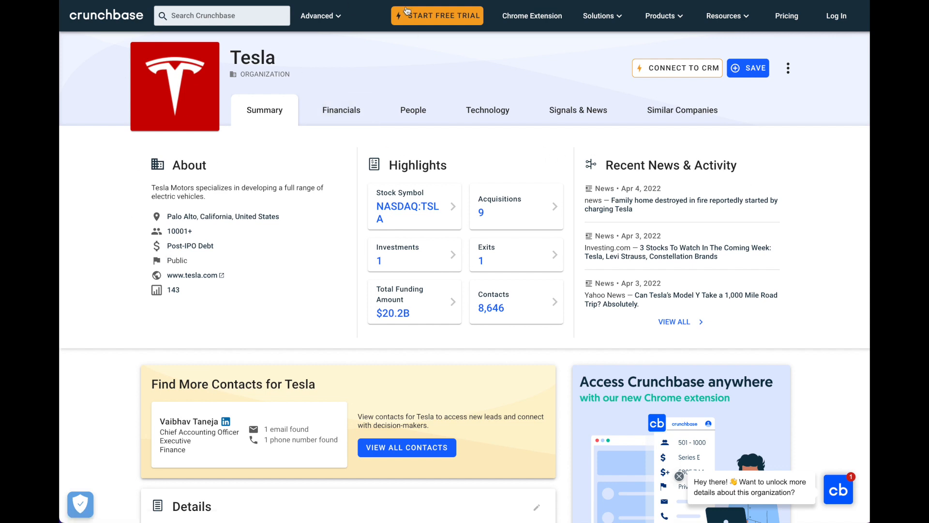
Step: Look over the Tesla Crunchbase company page, visiting search and returning to its summary
left_click(225, 15)
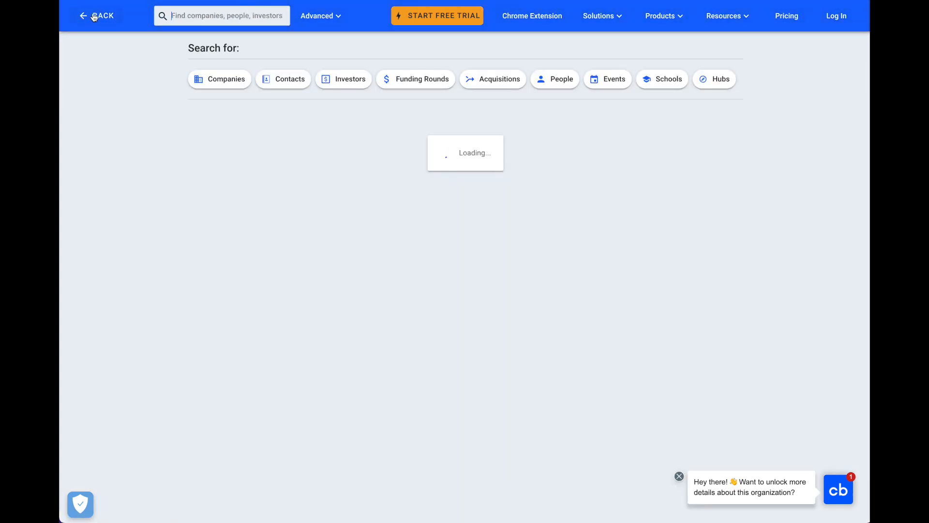
left_click(97, 15)
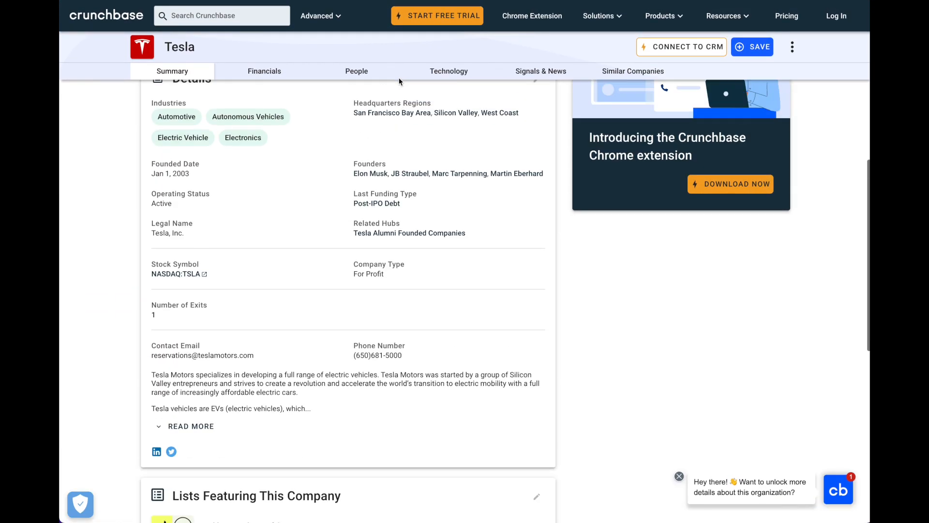
scroll("up", 3)
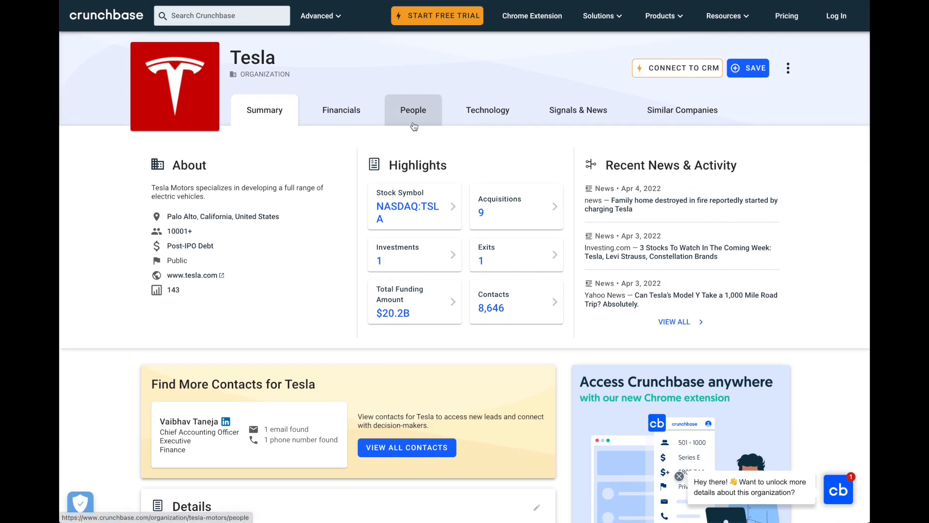
mouse_move(279, 62)
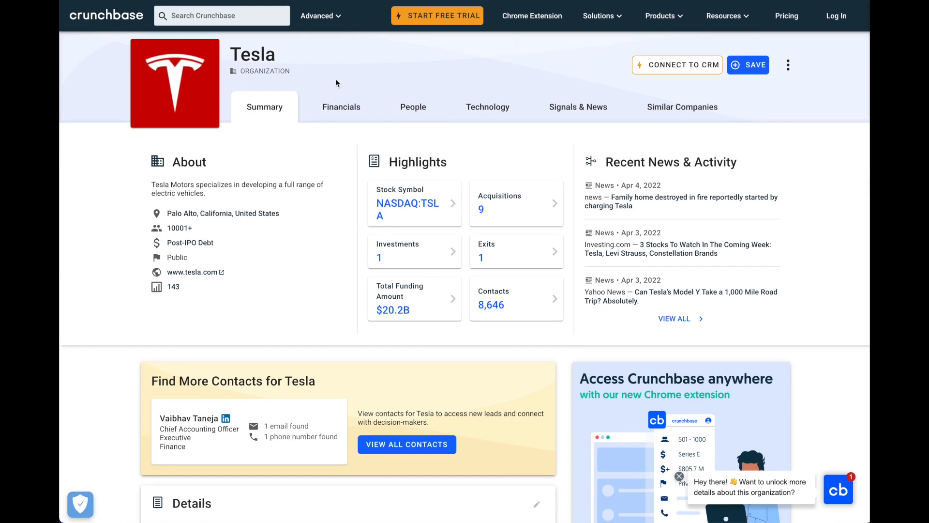
mouse_move(838, 89)
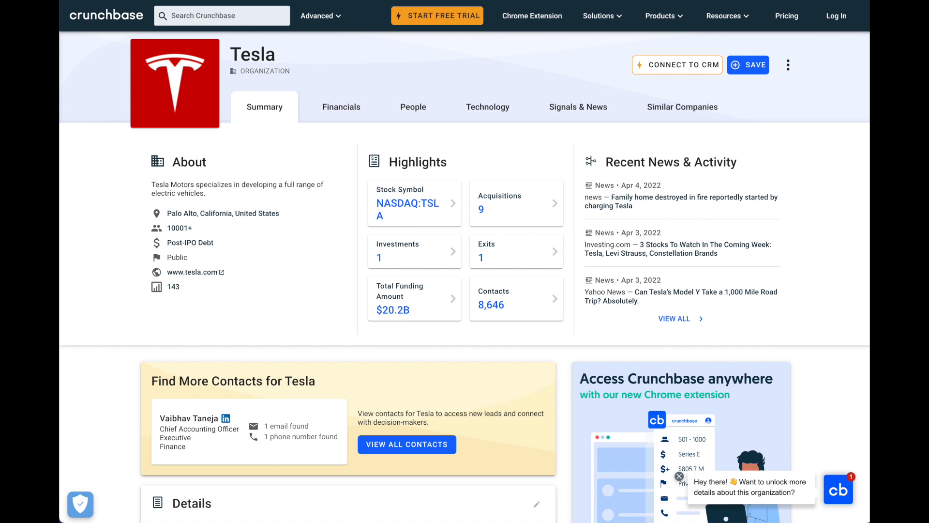
mouse_move(786, 12)
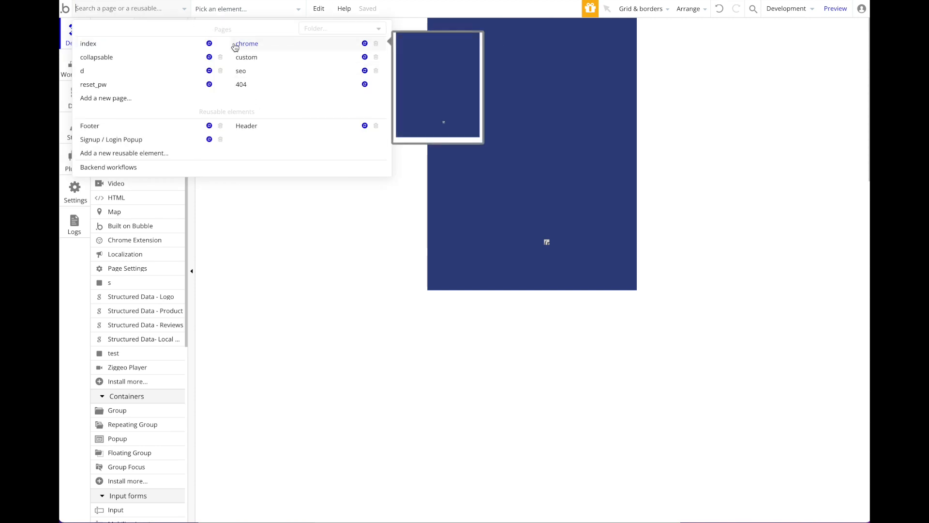
Step: Give the chrome popup page a purple background colour
left_click(247, 43)
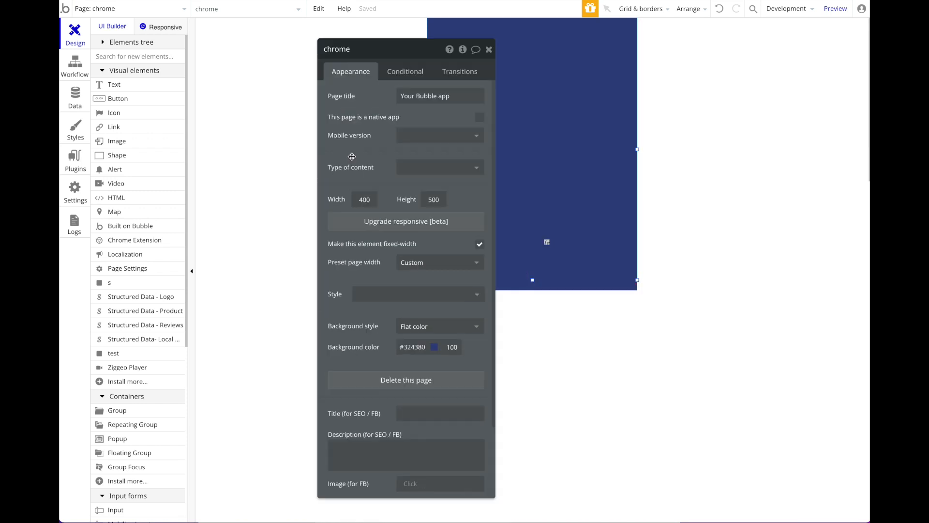
left_click(435, 347)
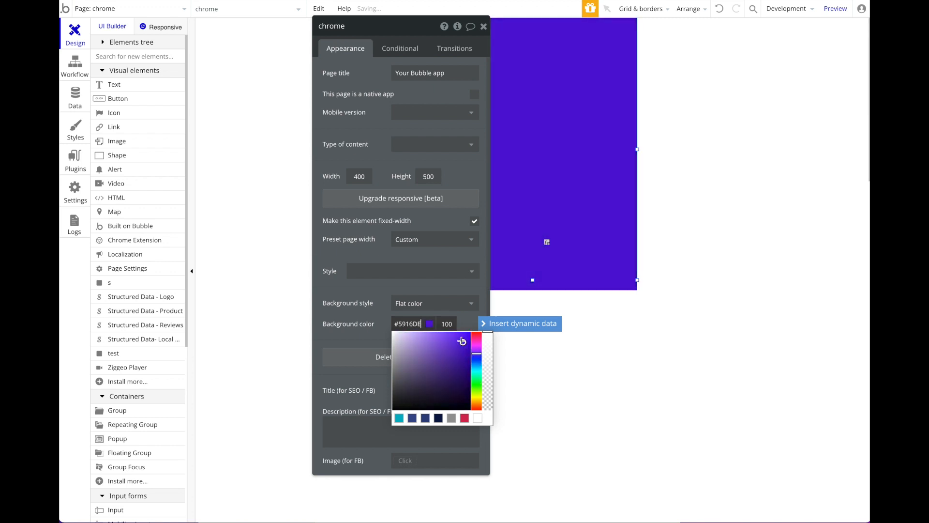
left_click(484, 26)
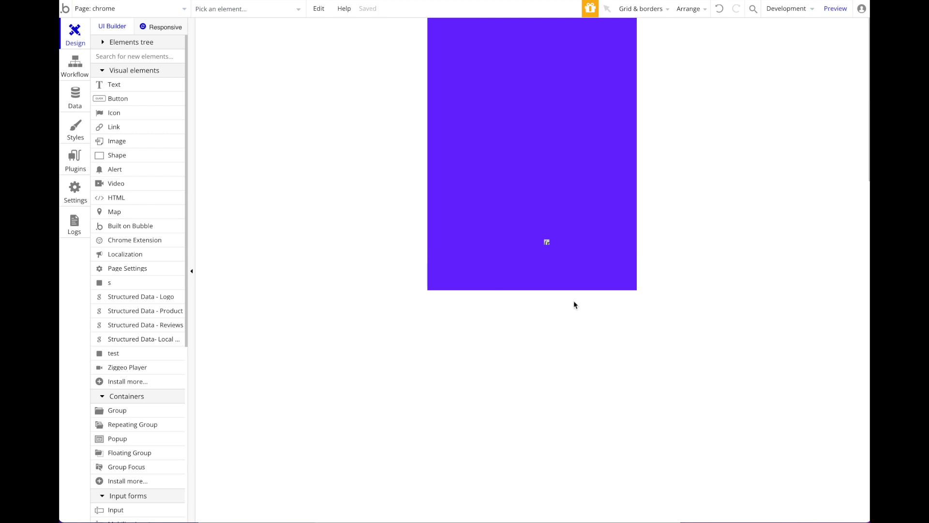
Step: Add a heading text element reading 'Crunchbase Data Source' at the top of the page
left_click(546, 242)
type("Crunc")
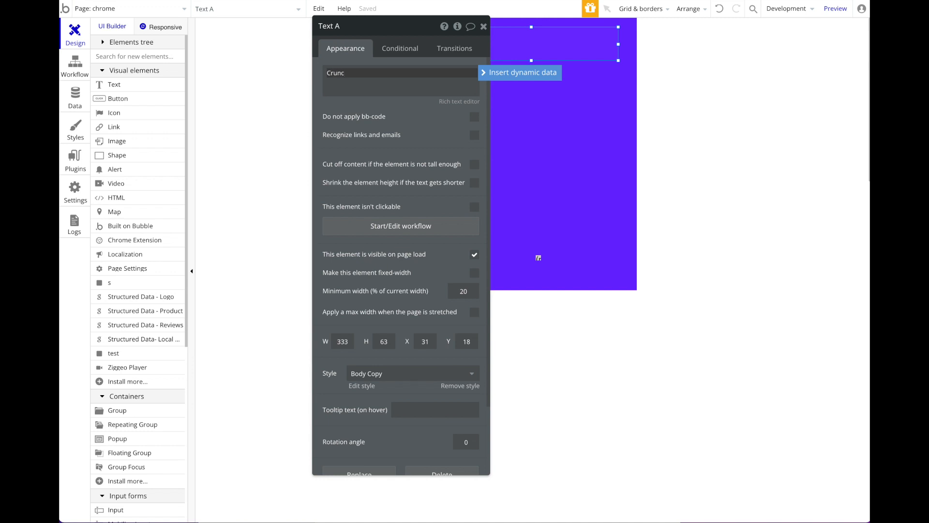
type("ha")
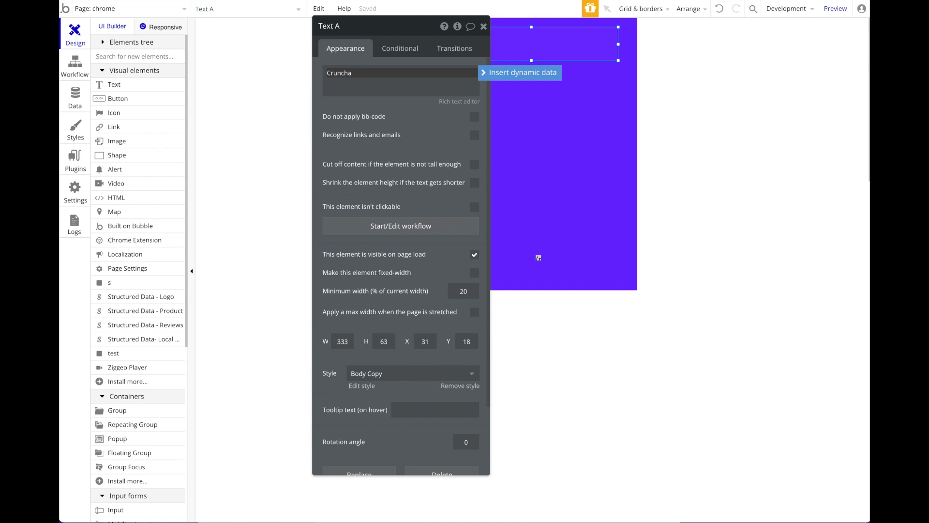
type("Crunchbase Data Soruce")
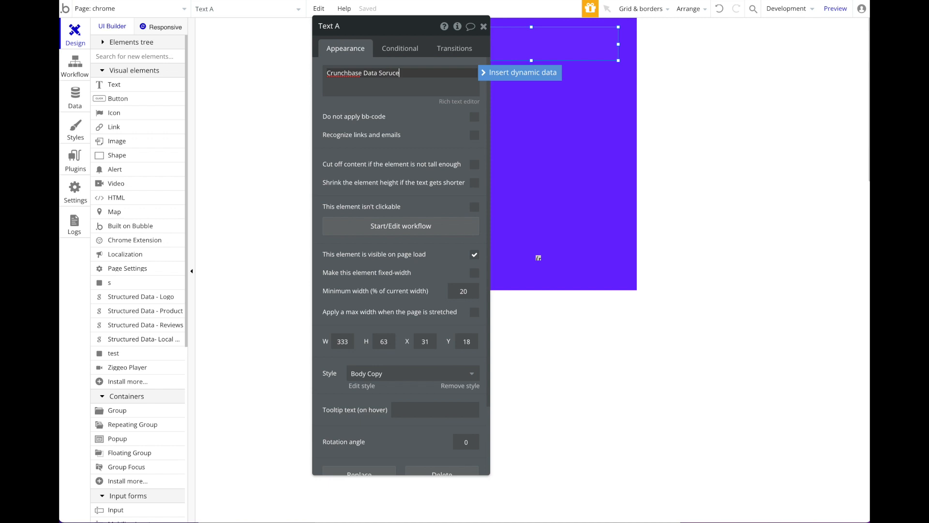
type("r")
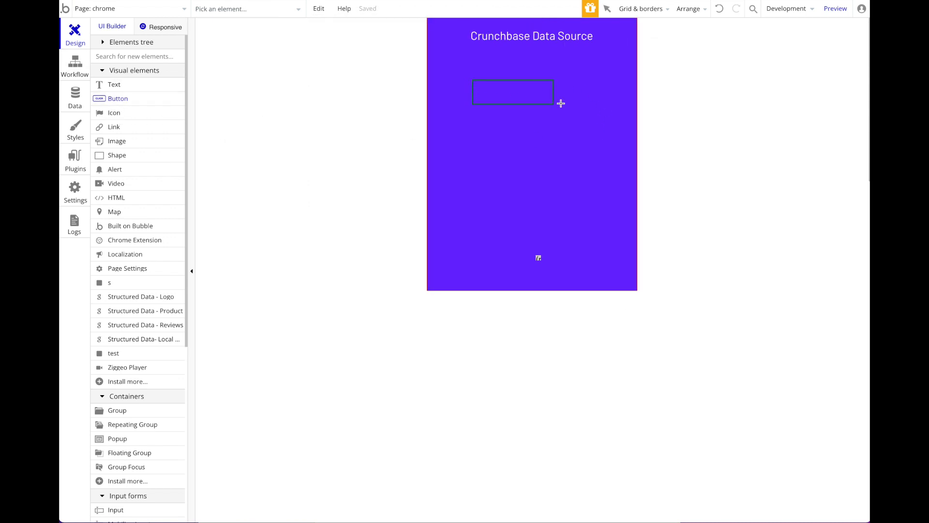
Step: Add a button labelled 'Get Data' below the heading
right_click(531, 95)
type("Gert")
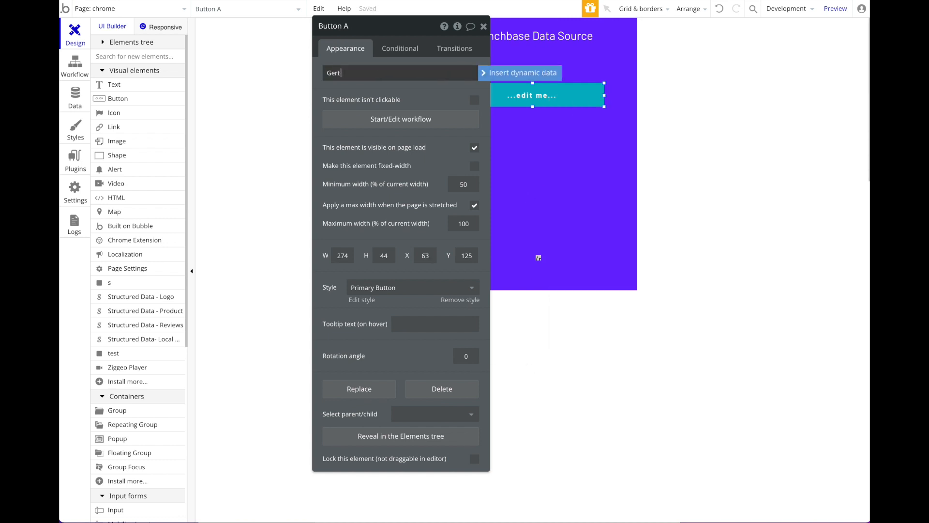
type("Get Data")
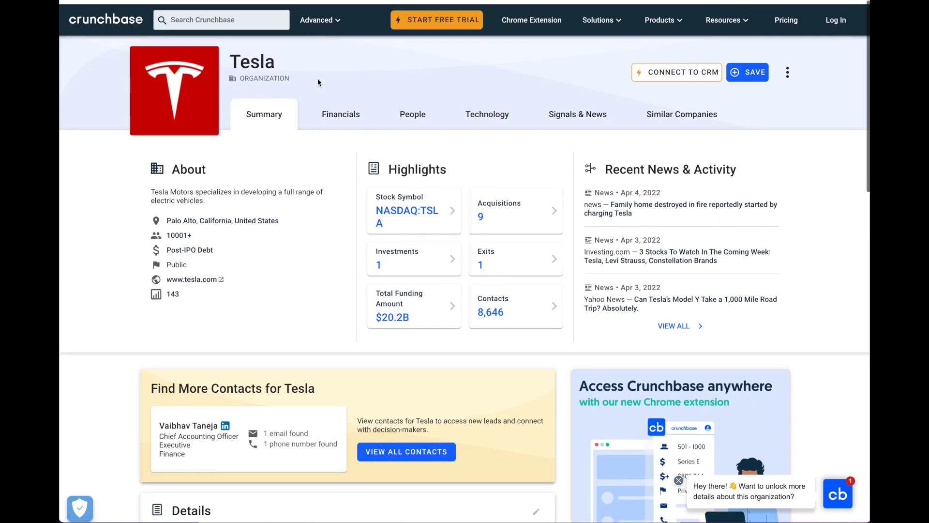
Step: Inspect the Tesla About description in DevTools, finding the span with class 'description'
scroll("down", 3)
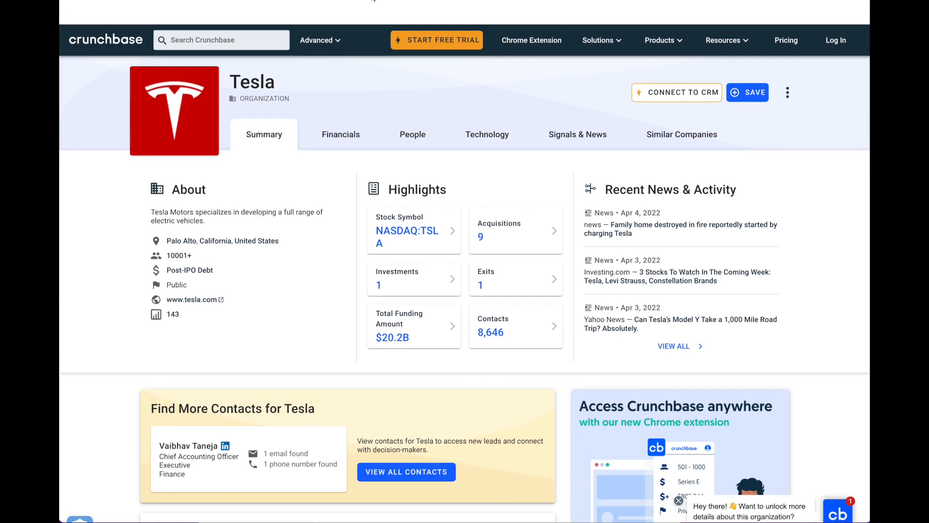
scroll("up", 3)
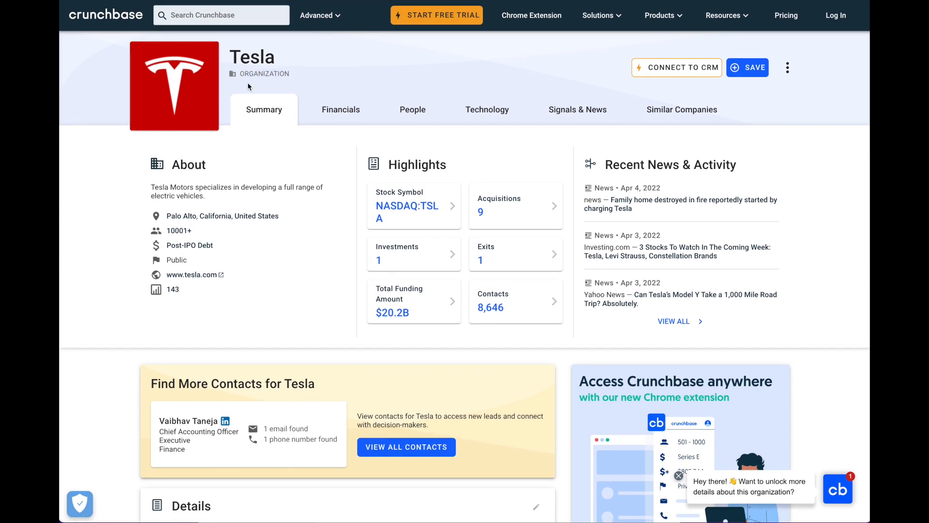
mouse_move(244, 215)
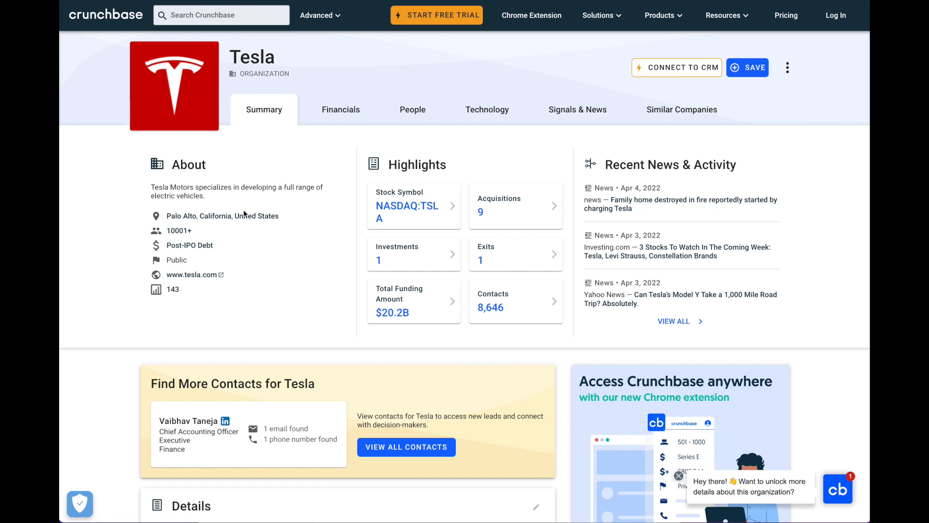
mouse_move(179, 189)
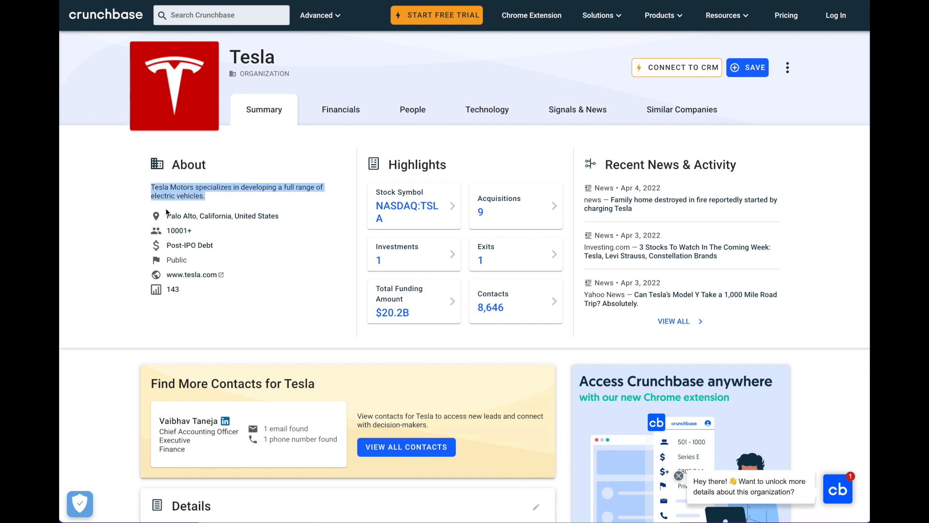
left_click(238, 191)
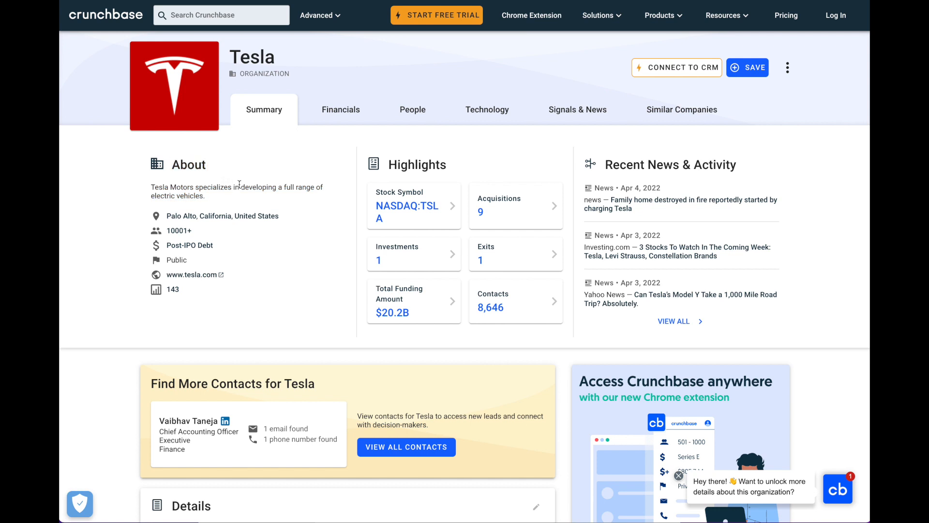
mouse_move(464, 260)
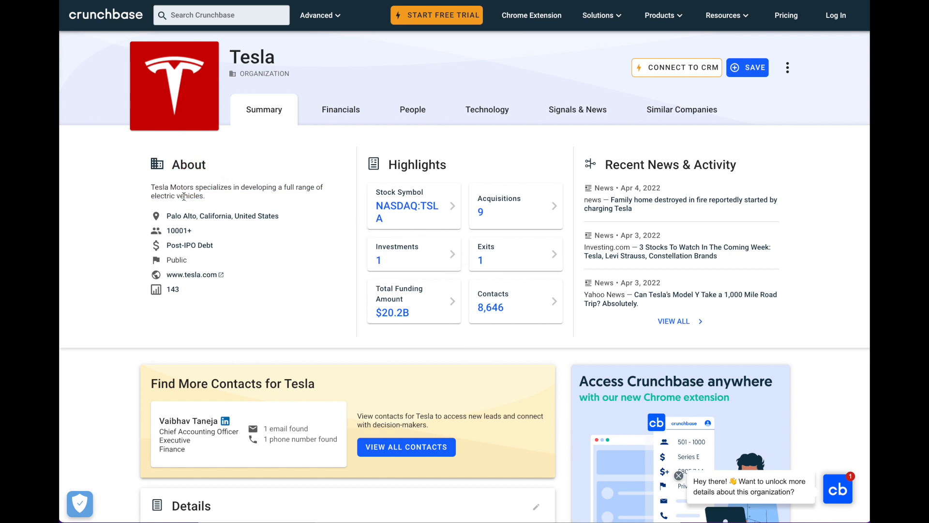
right_click(184, 187)
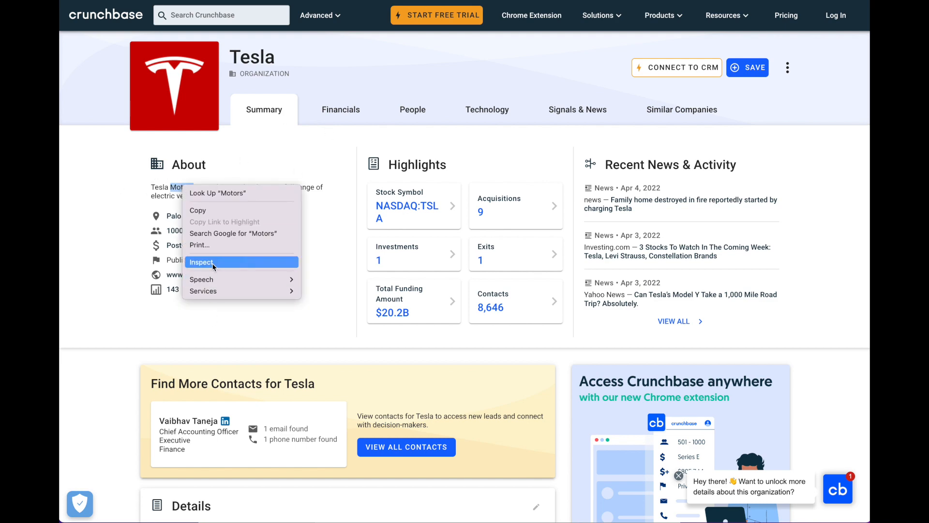
left_click(201, 262)
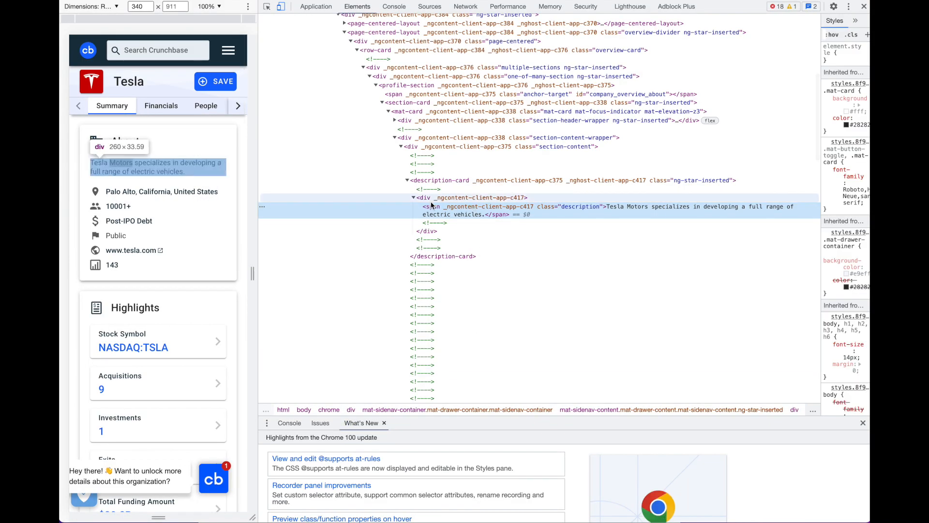
mouse_move(534, 206)
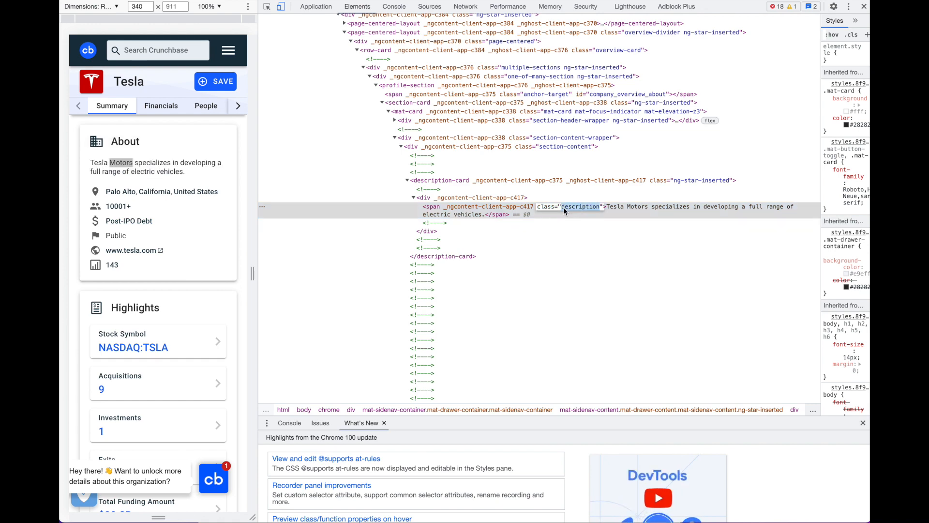
mouse_move(570, 212)
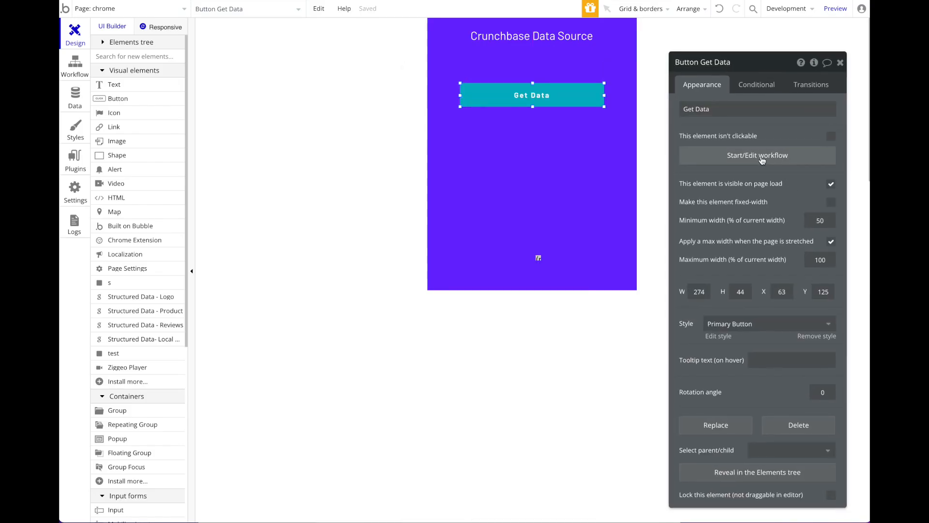
Step: Add a 'Get Value of Element by Class' Chrome extension action to the Get Data workflow
left_click(757, 155)
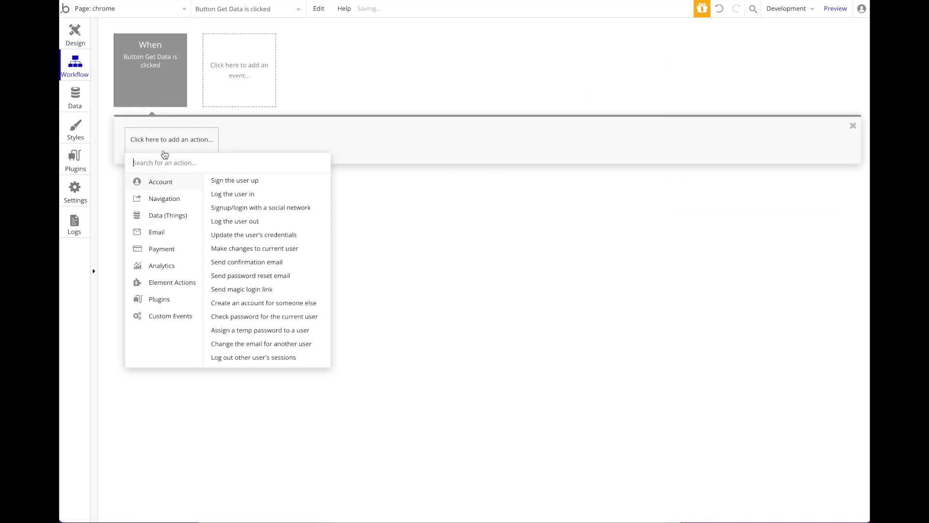
left_click(172, 282)
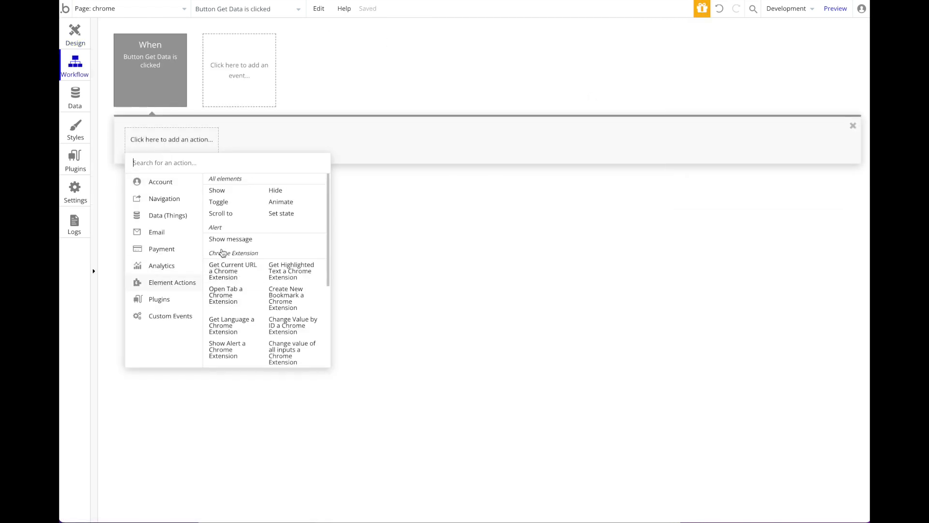
scroll("down", 3)
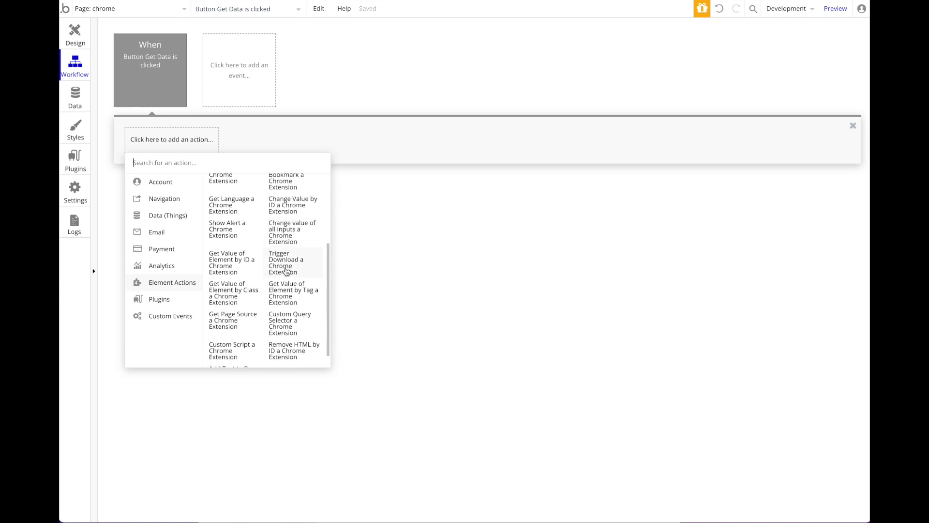
scroll("up", 3)
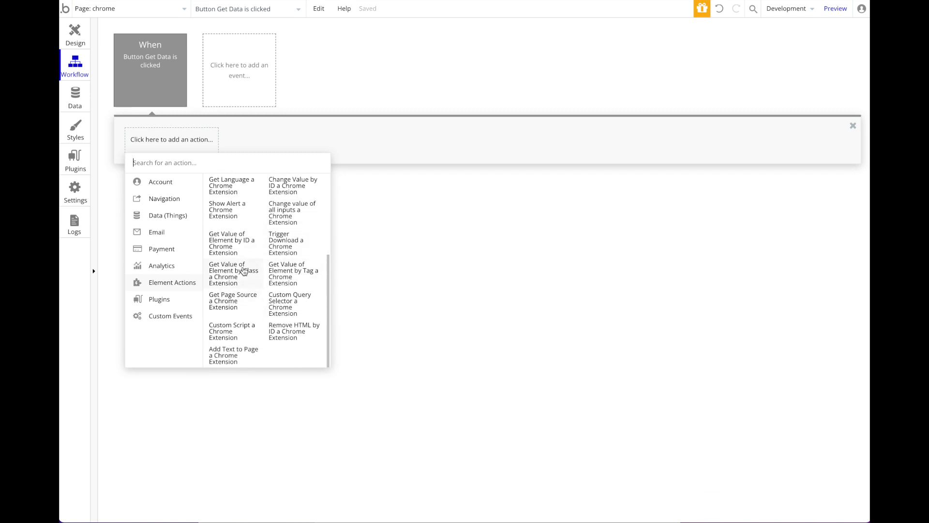
mouse_move(240, 276)
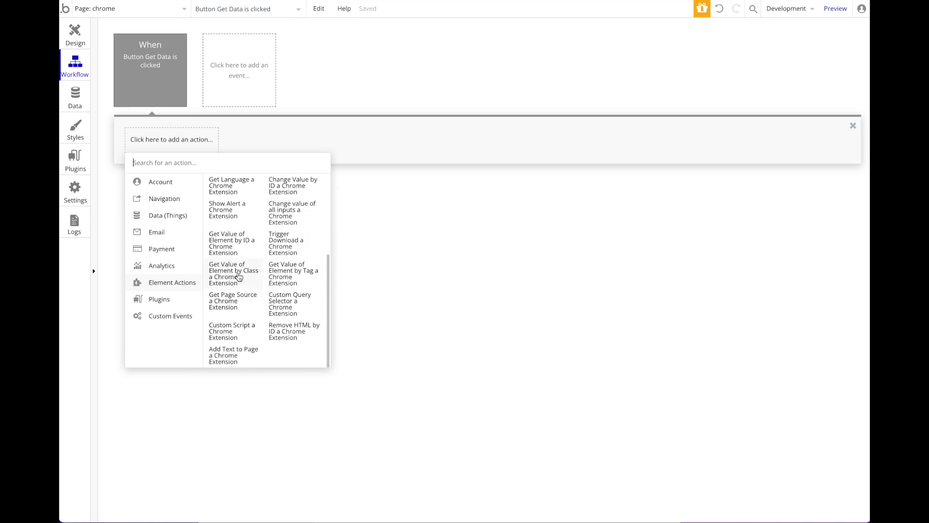
left_click(233, 273)
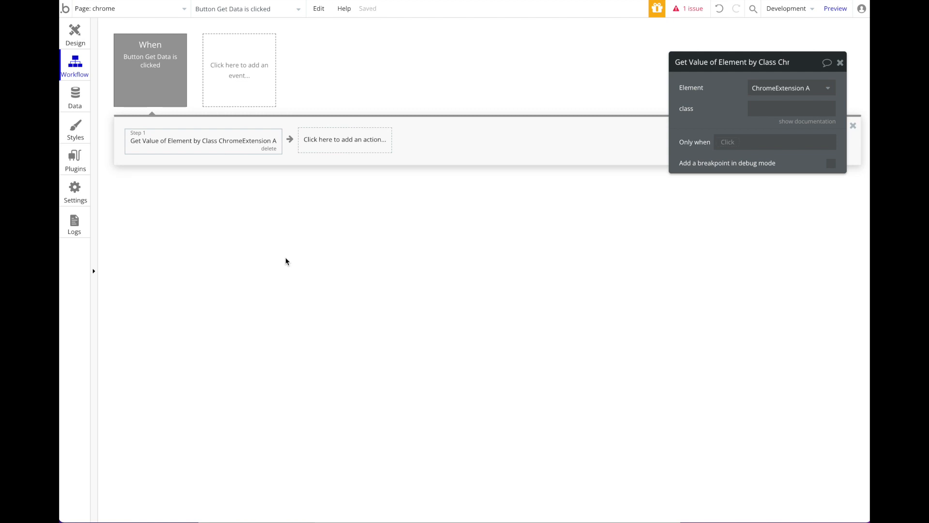
Step: Set the action's class field to '.description'
left_click(791, 108)
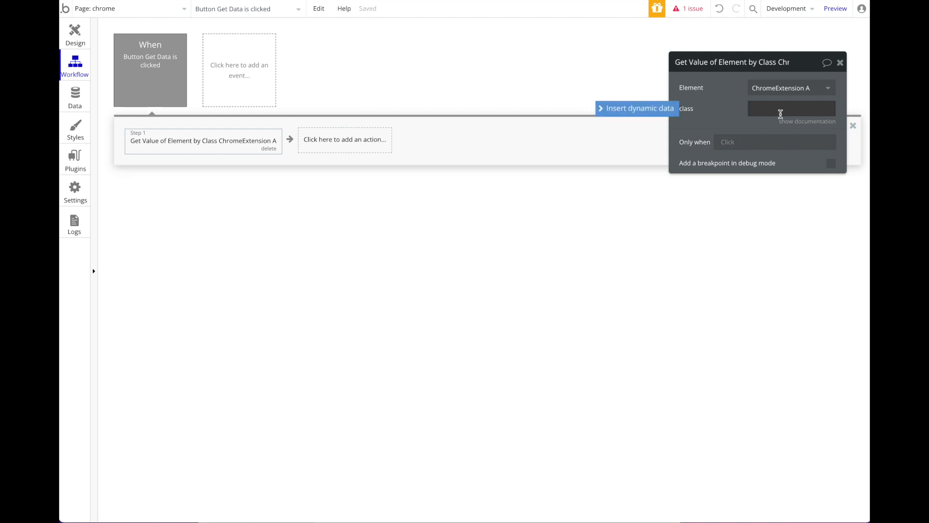
type(".")
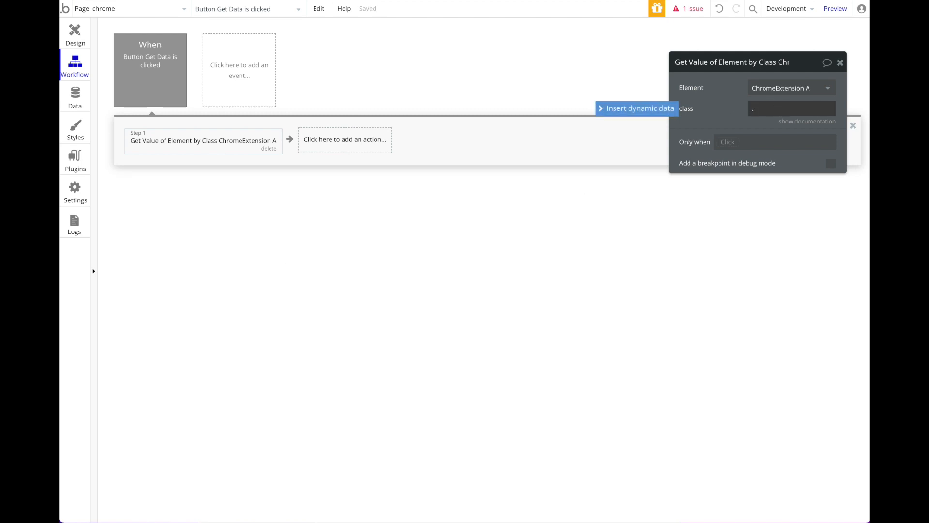
type("description")
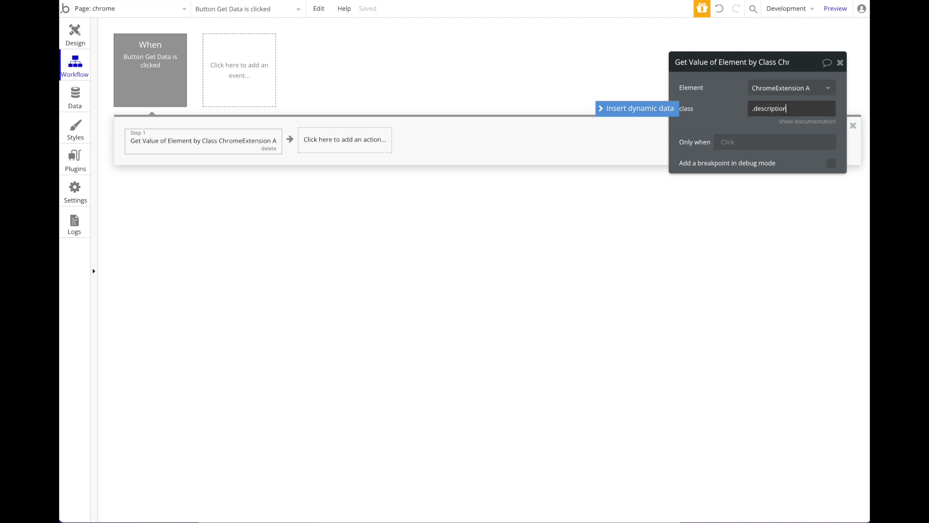
left_click(218, 162)
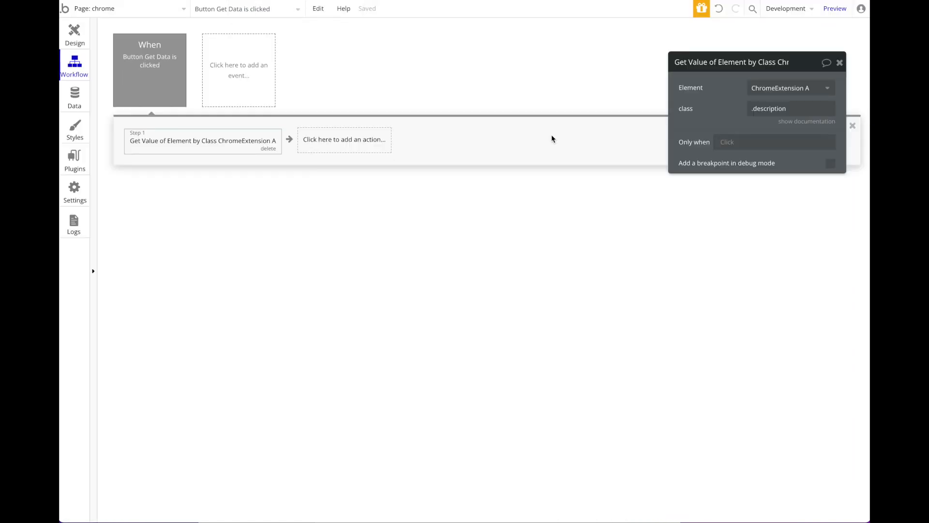
Step: Add a text element under Get Data showing ChromeExtension A's Returned Text
left_click(75, 35)
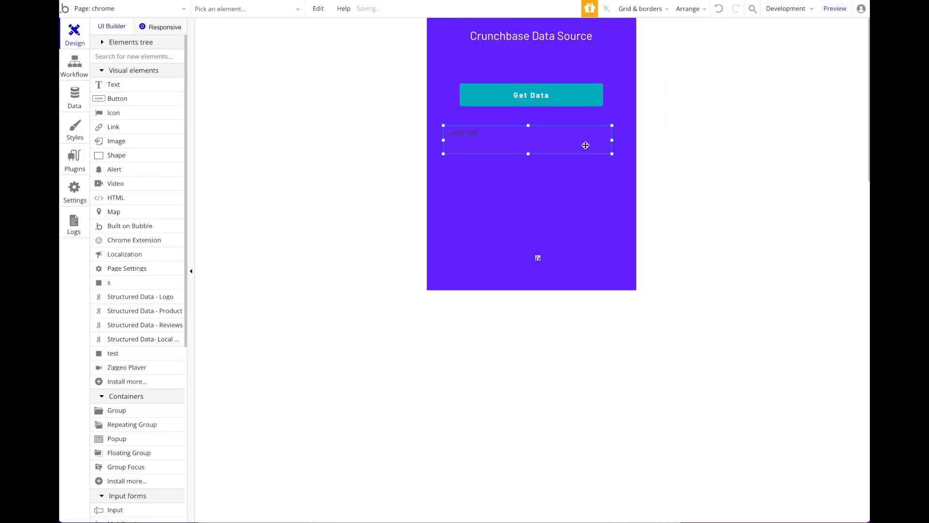
left_click(528, 140)
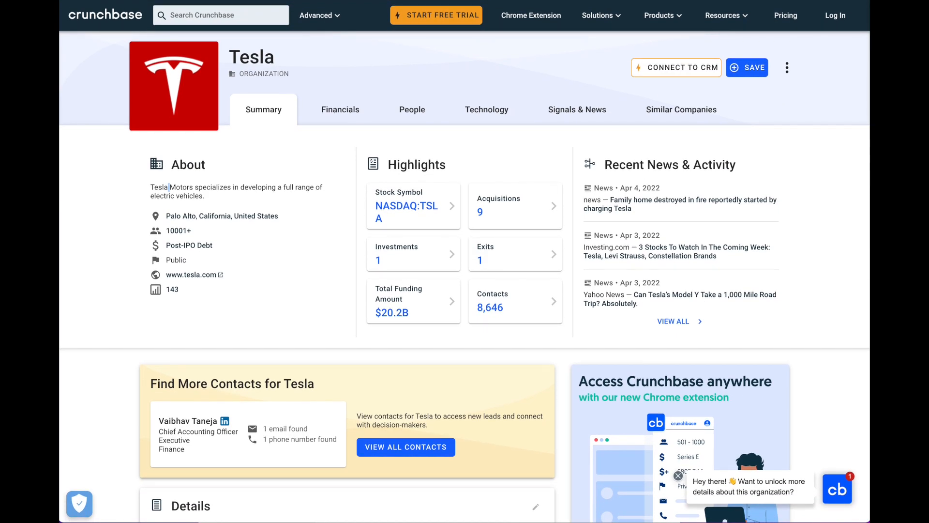
mouse_move(628, 65)
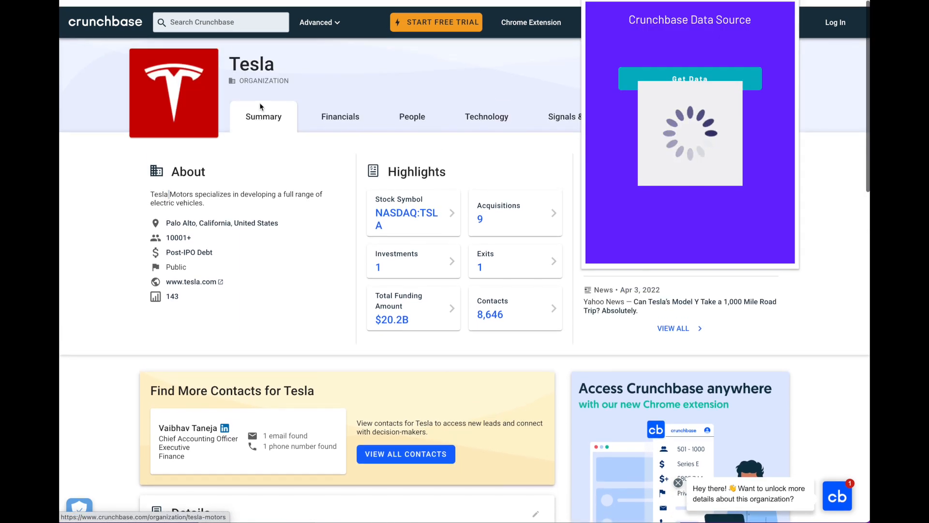
Step: Scroll the Tesla page while the popup shows the scraped electric-vehicle description
scroll("up", 3)
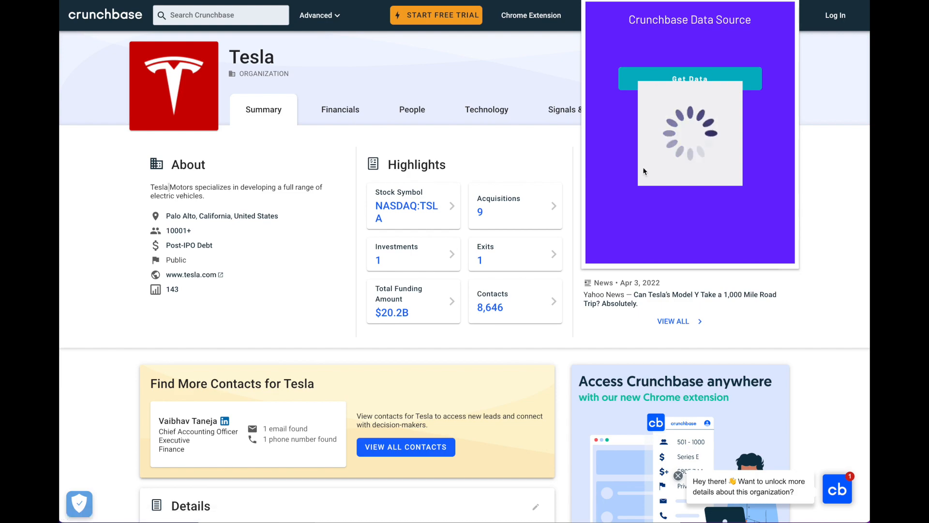
scroll("down", 3)
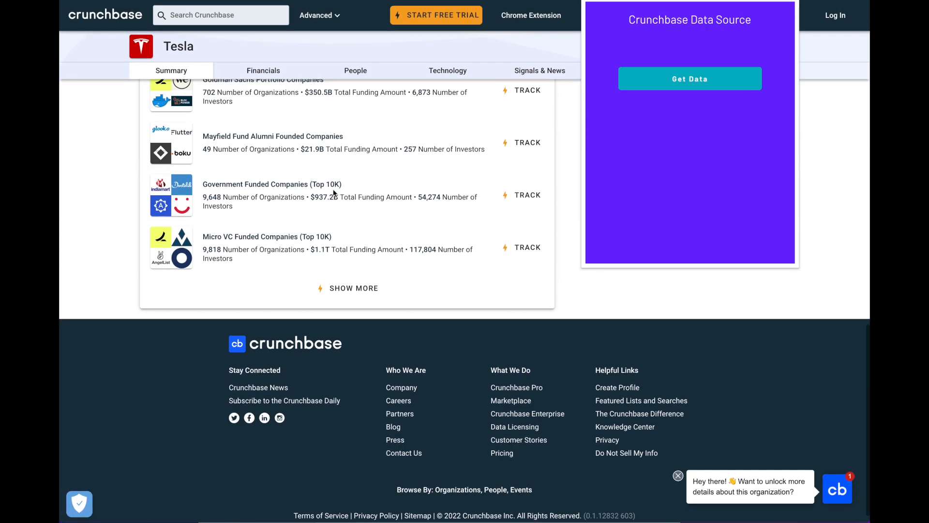
scroll("up", 3)
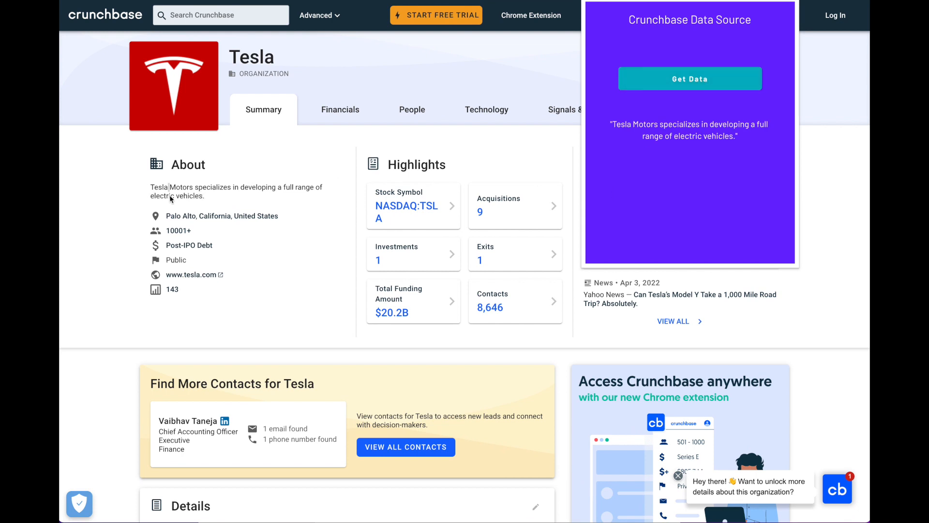
mouse_move(275, 122)
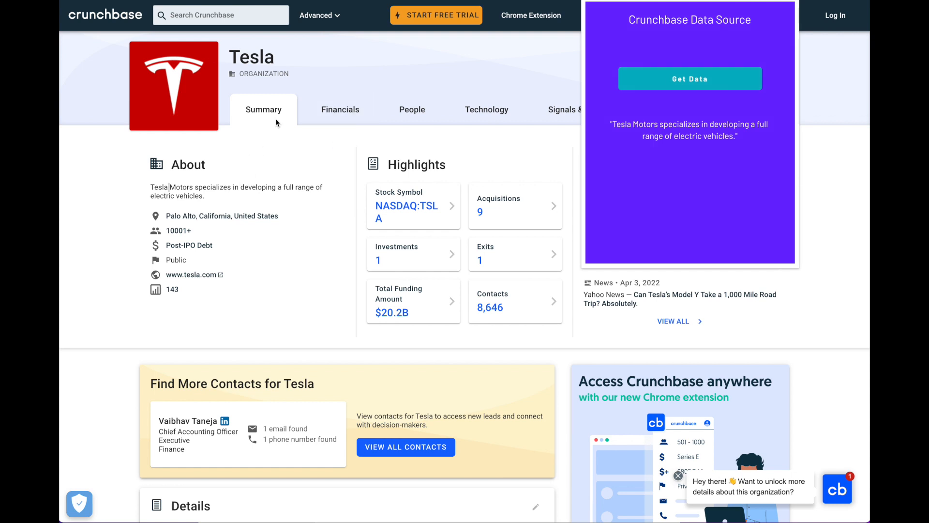
mouse_move(239, 74)
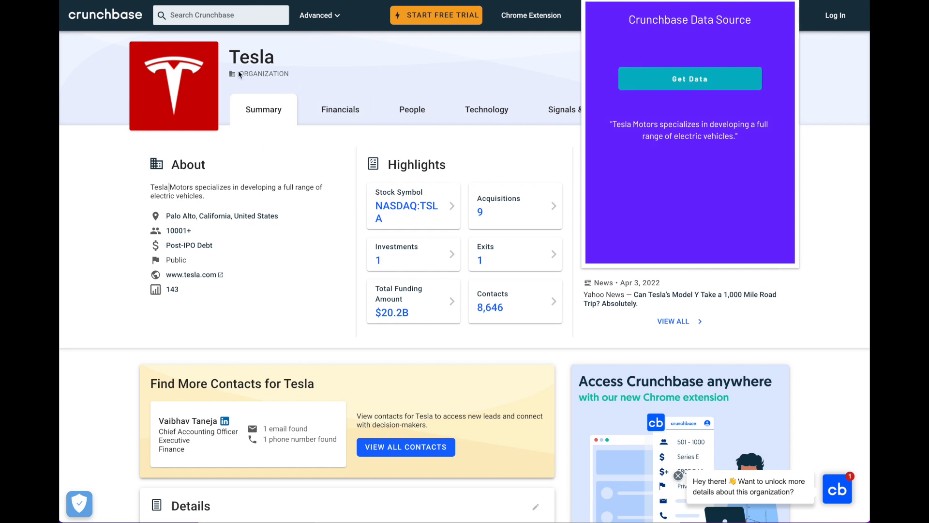
mouse_move(221, 194)
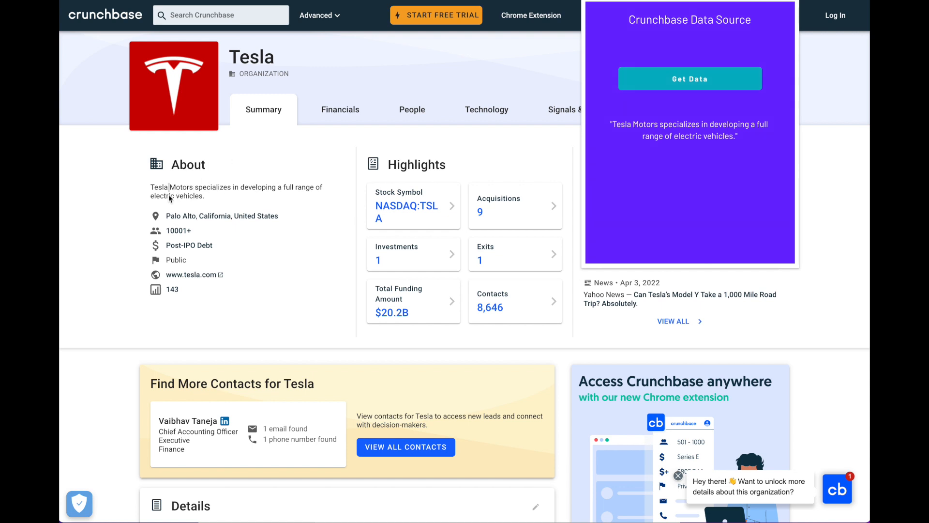
Step: Search Crunchbase for 'paypal' and open the PayPal company page to fetch its description
left_click(221, 14)
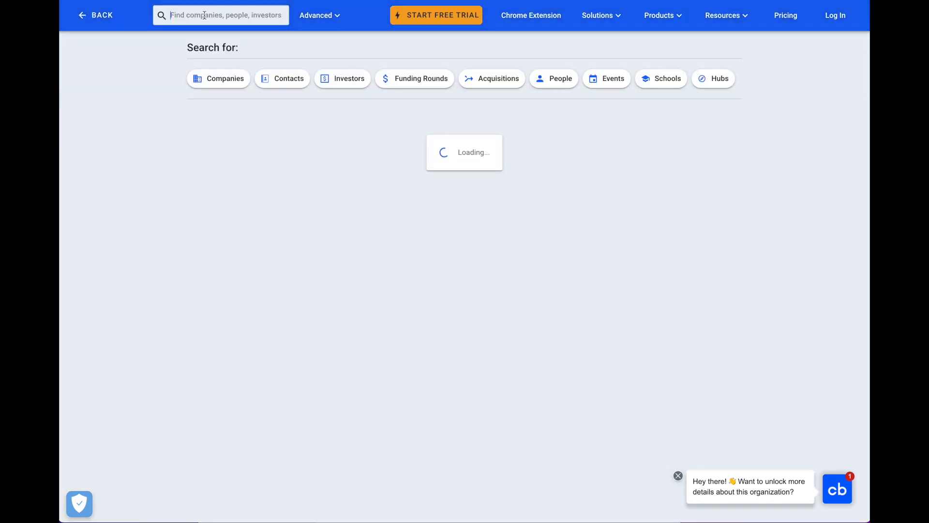
type("o")
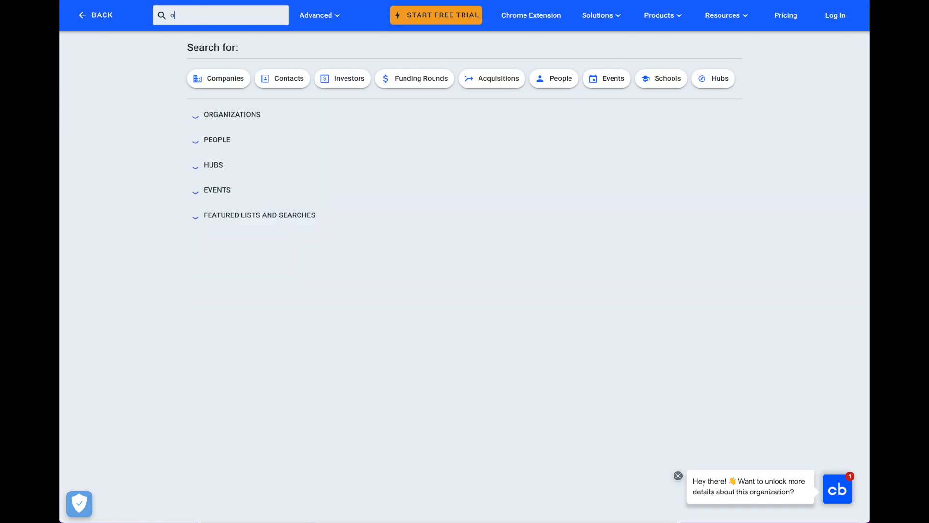
type("paypal")
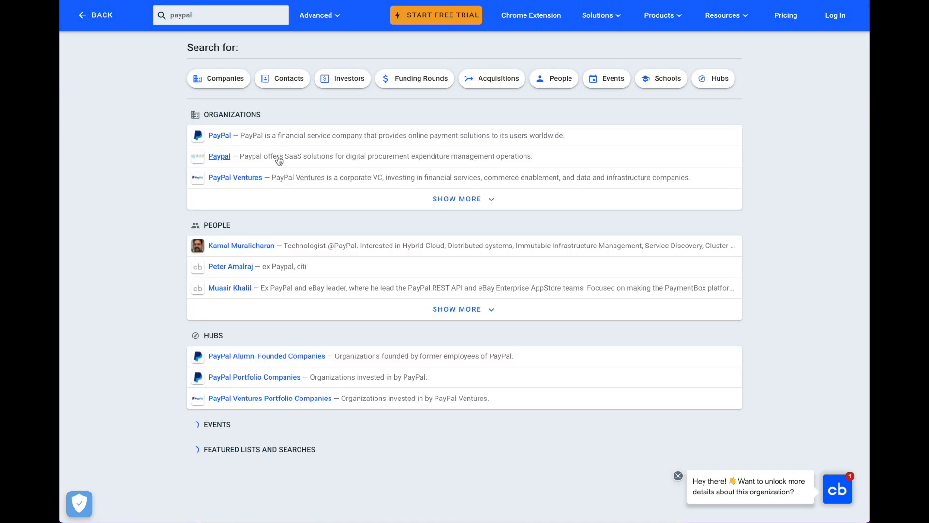
left_click(220, 136)
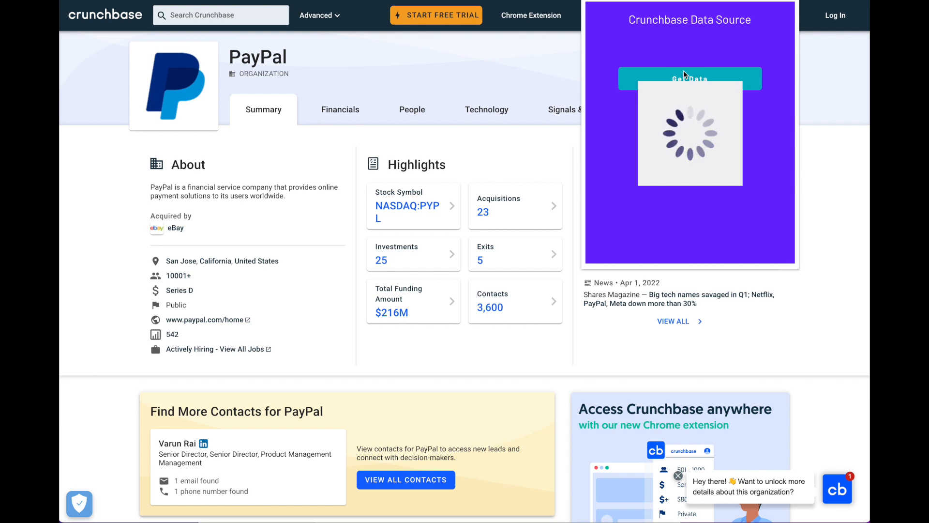
scroll("down", 3)
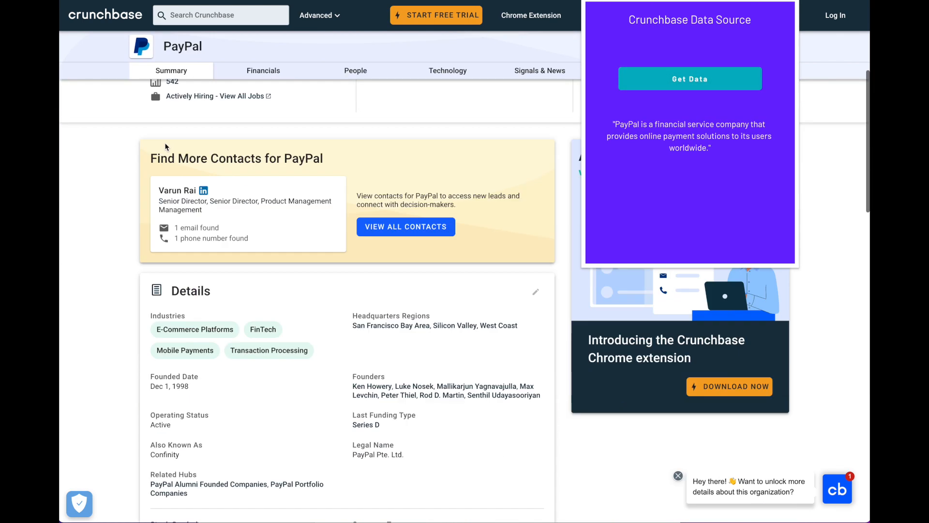
scroll("up", 3)
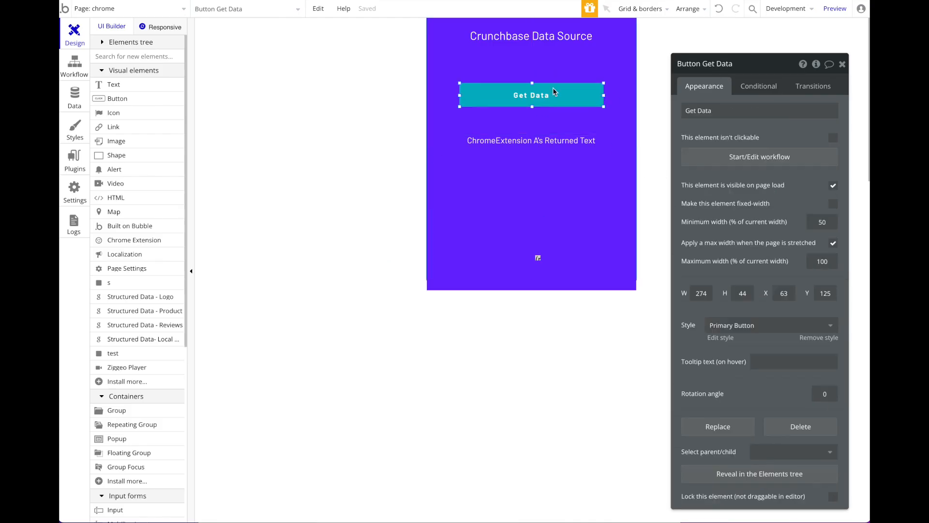
mouse_move(585, 86)
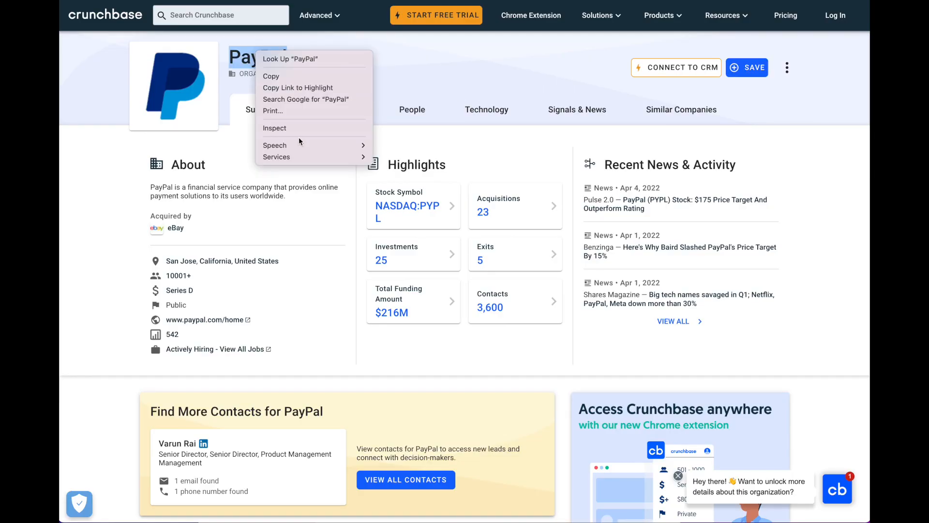
Step: Inspect the PayPal heading and the 10001+ employee link markup in DevTools
left_click(274, 127)
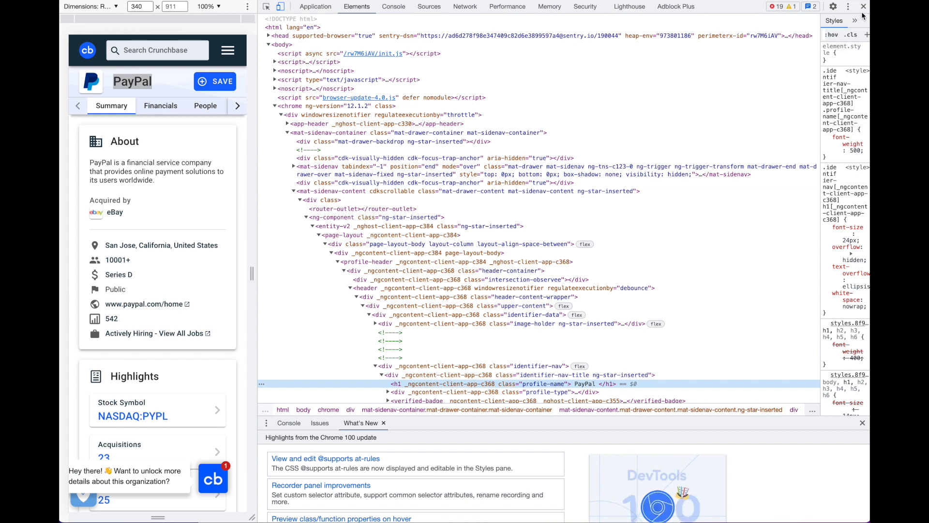
left_click(863, 6)
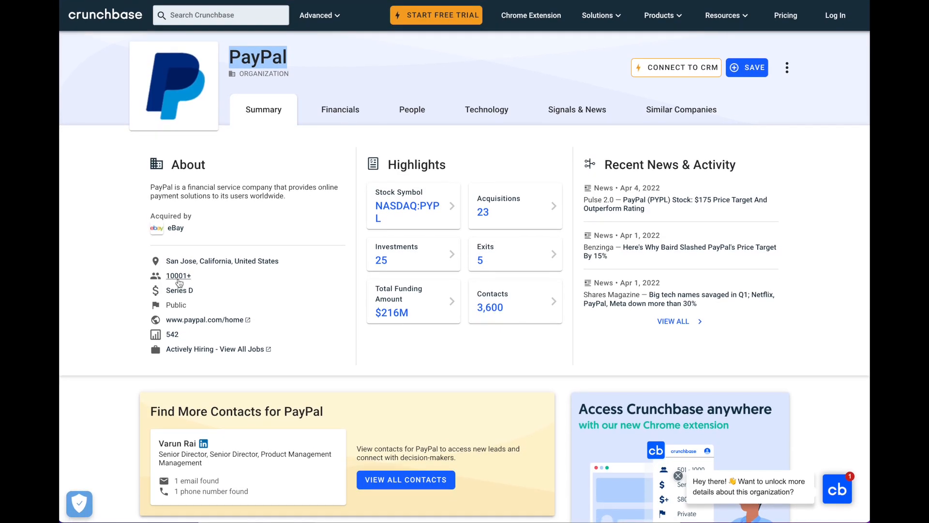
right_click(179, 276)
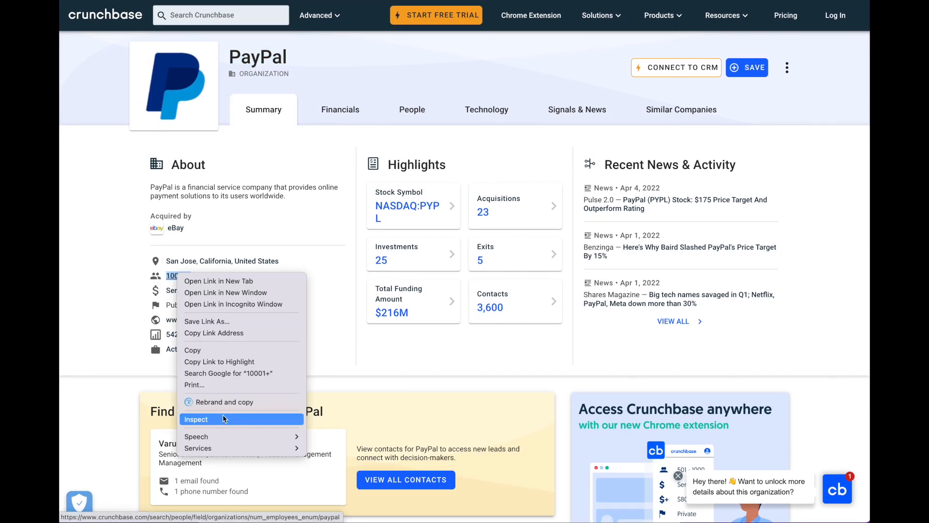
left_click(196, 419)
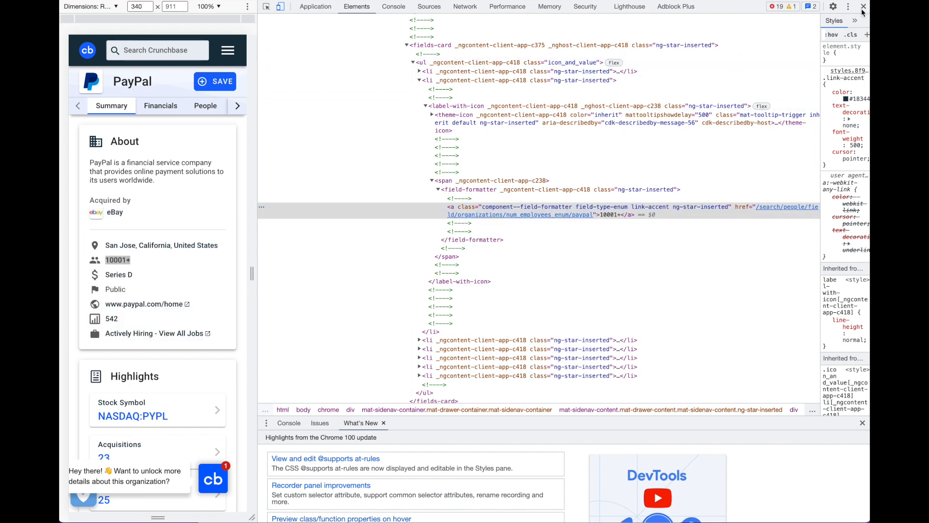
left_click(863, 7)
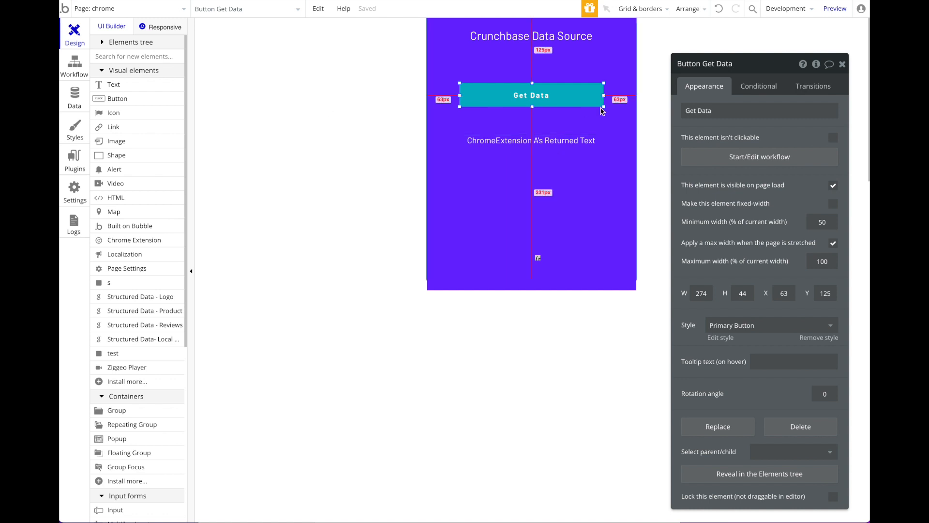
Step: Create a new 'company' data type in the Bubble database
left_click(759, 157)
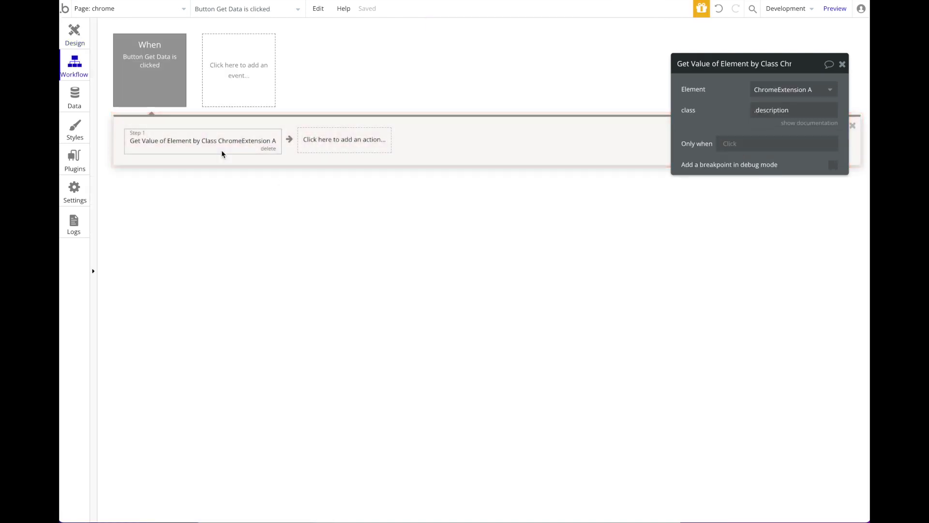
left_click(74, 34)
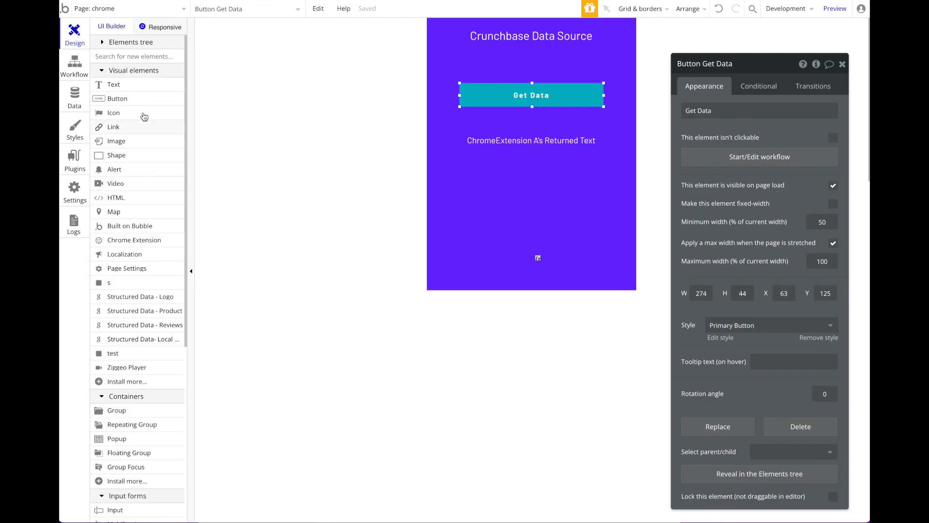
left_click(75, 95)
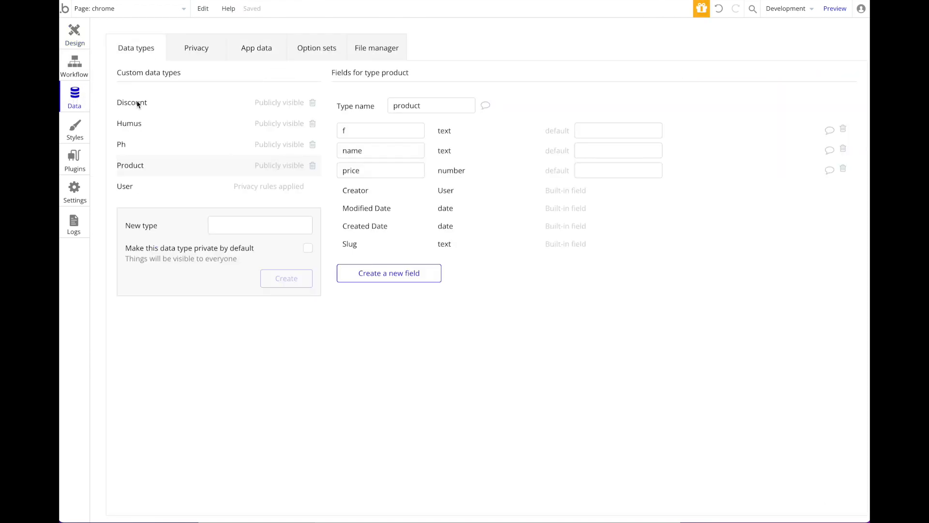
type("co")
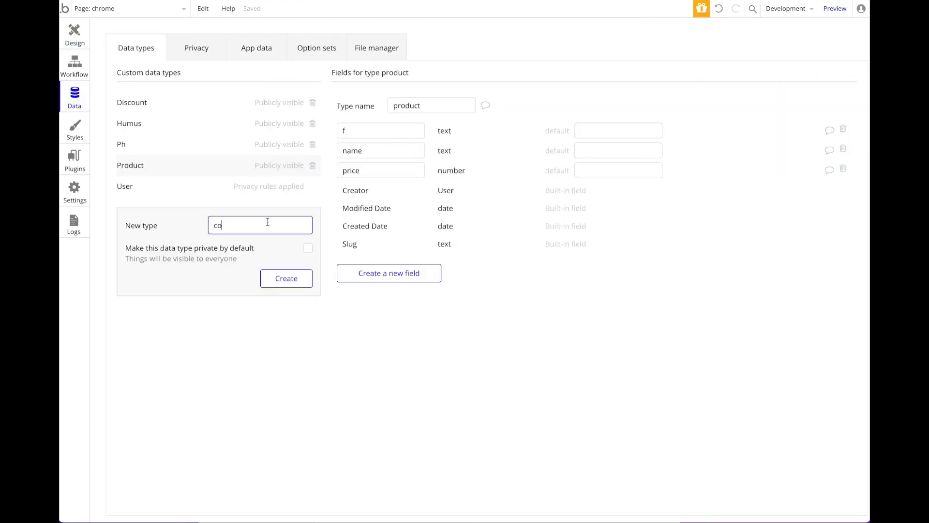
Step: Add text fields 'description' and 'url' to the company type
left_click(389, 273)
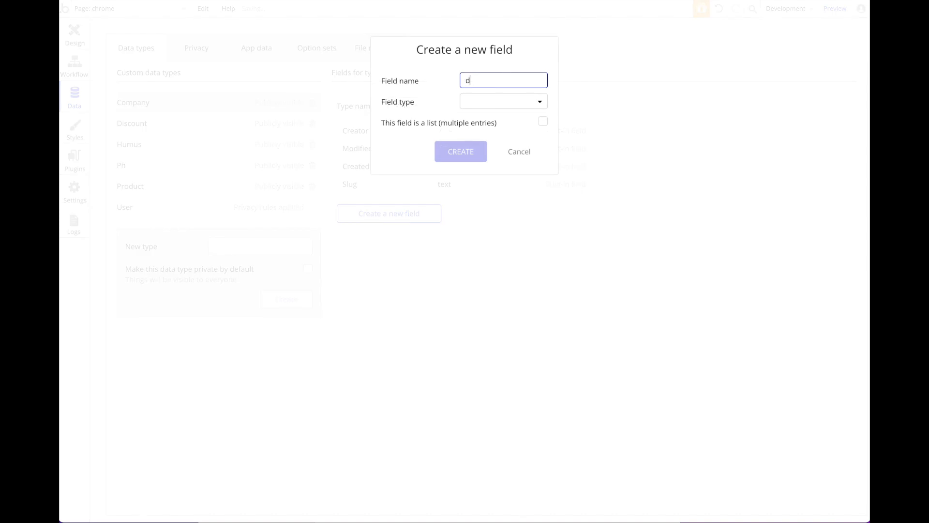
type("escription")
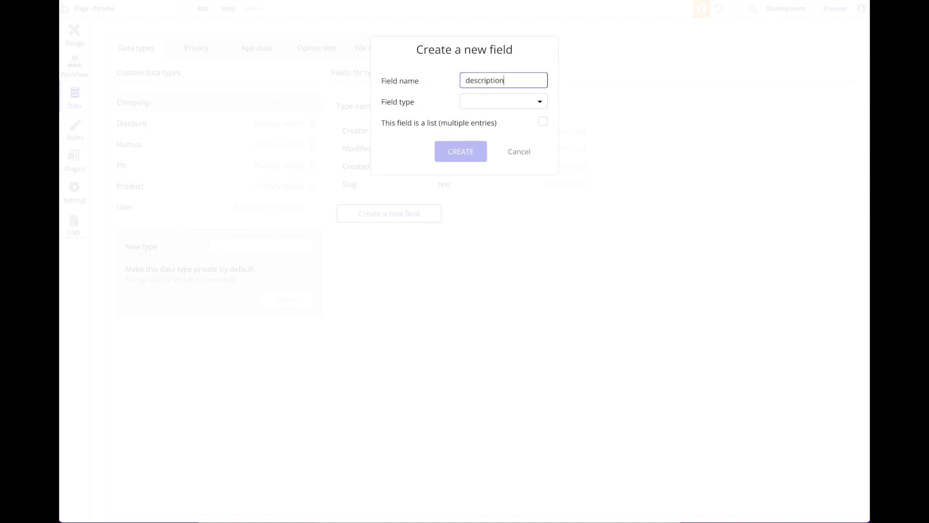
left_click(502, 101)
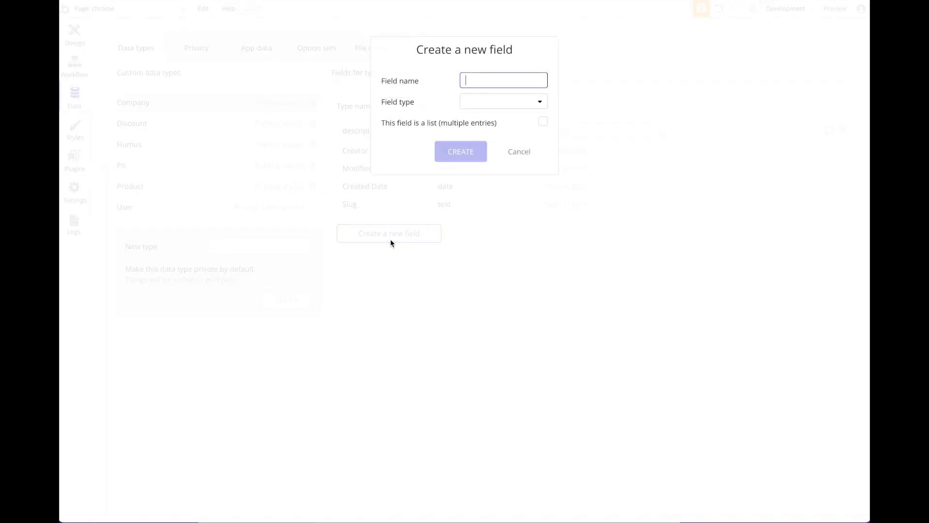
type("url")
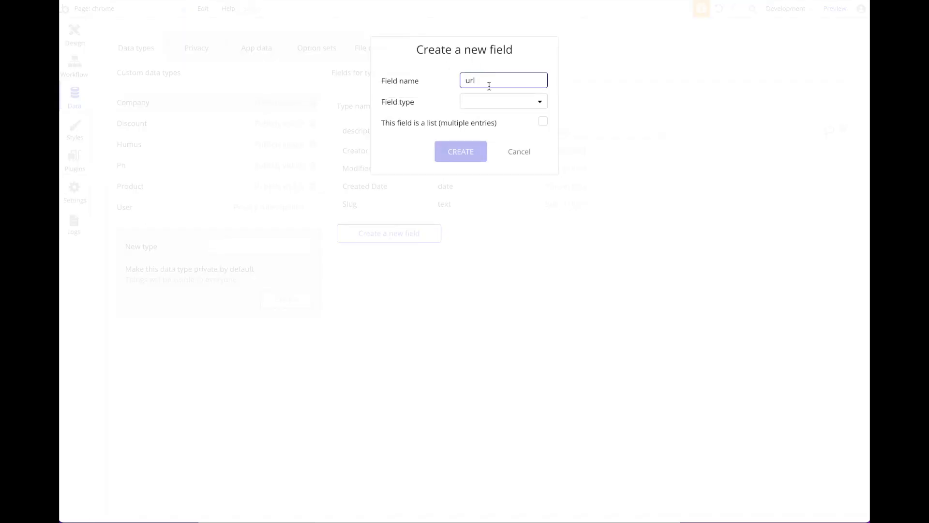
left_click(461, 151)
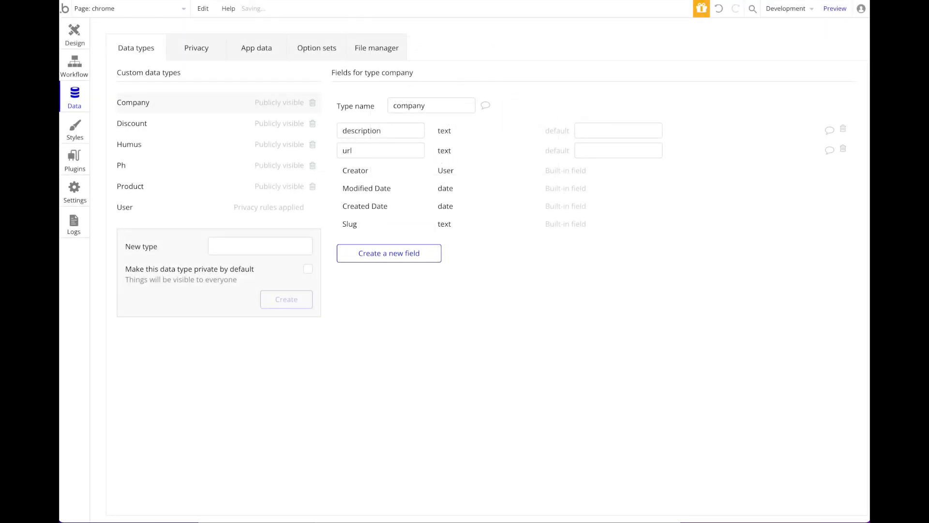
Step: Add an 'Upload to Bubble' button centered horizontally beneath the returned text
left_click(74, 35)
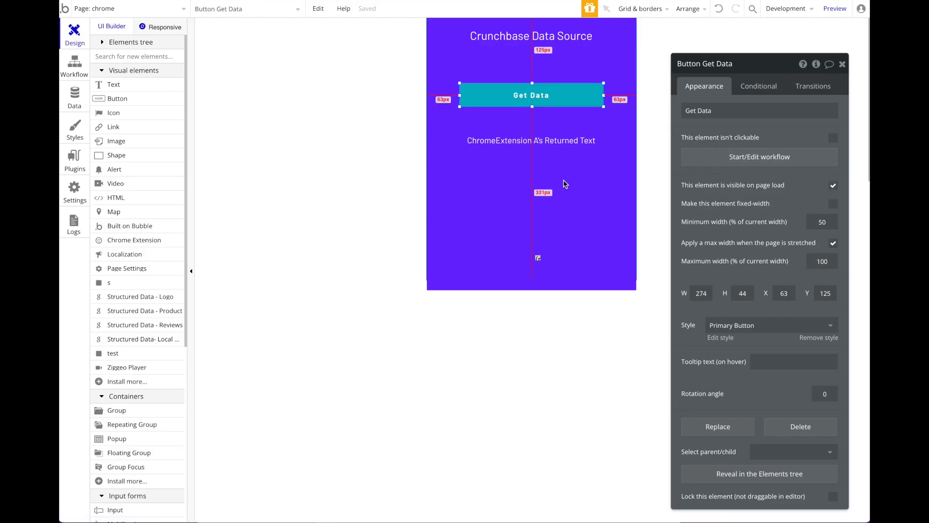
left_click(531, 141)
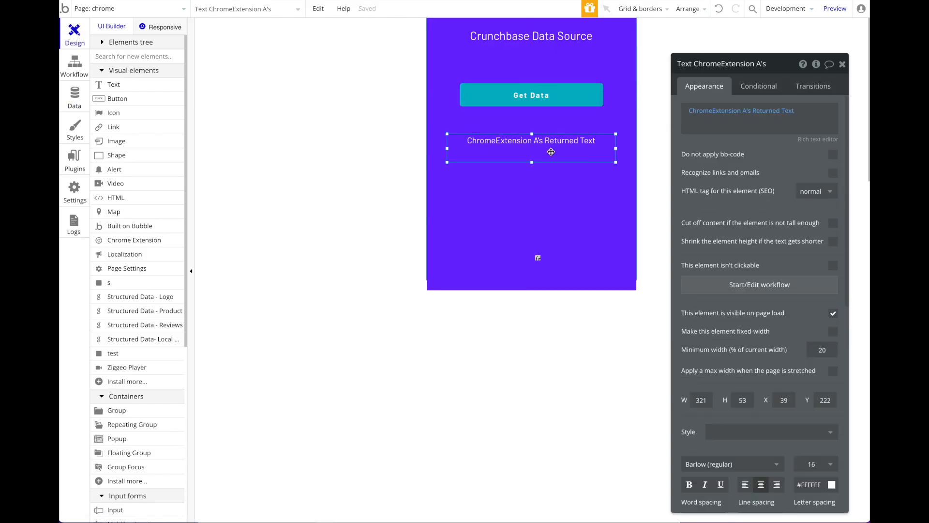
left_click(531, 95)
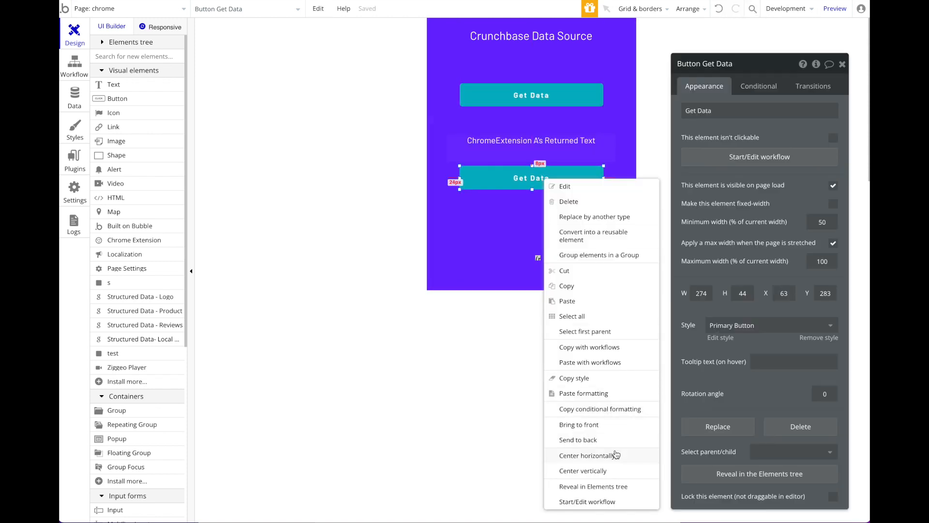
left_click(565, 186)
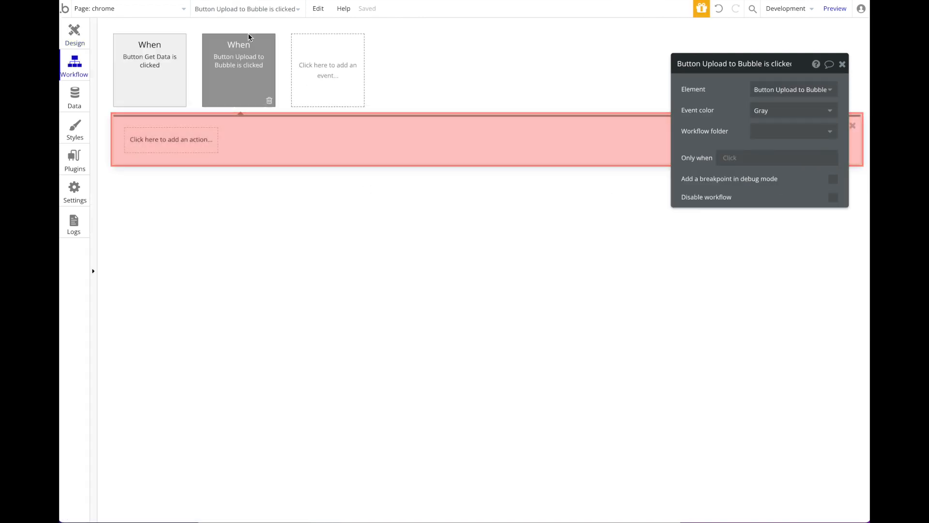
Step: Create a new company with description = ChromeExtension A's Returned Text and url = its Current URL
left_click(170, 140)
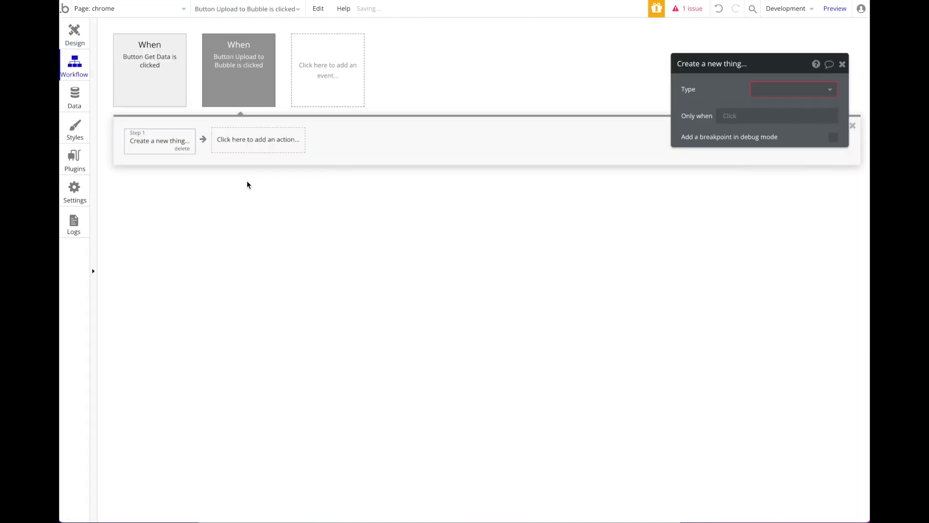
left_click(793, 89)
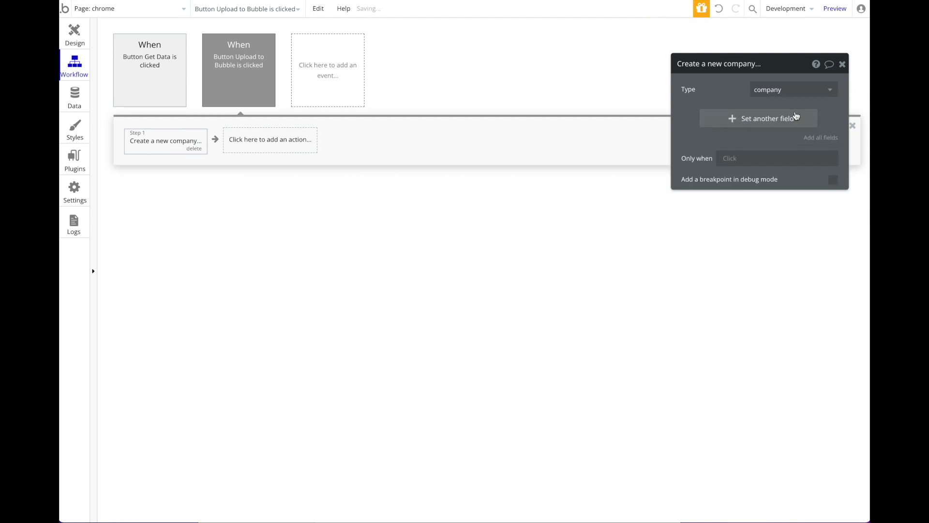
left_click(749, 115)
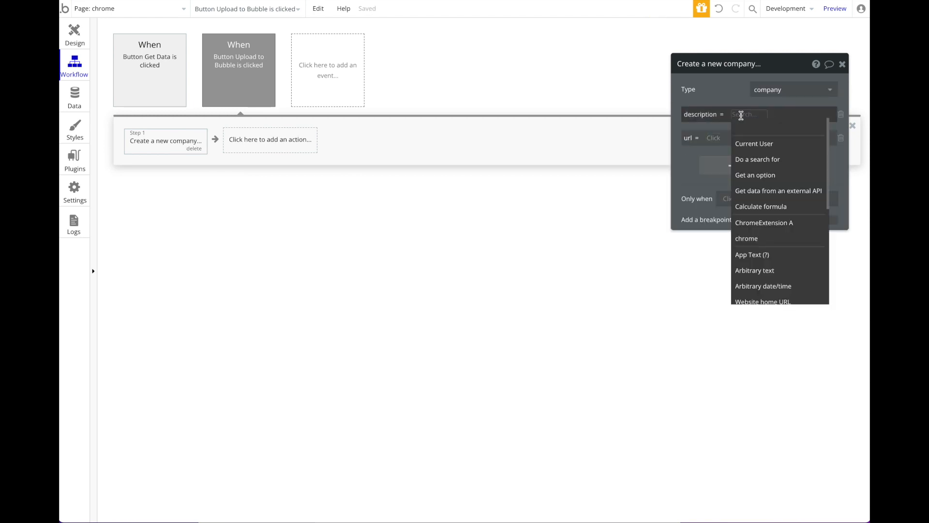
left_click(764, 223)
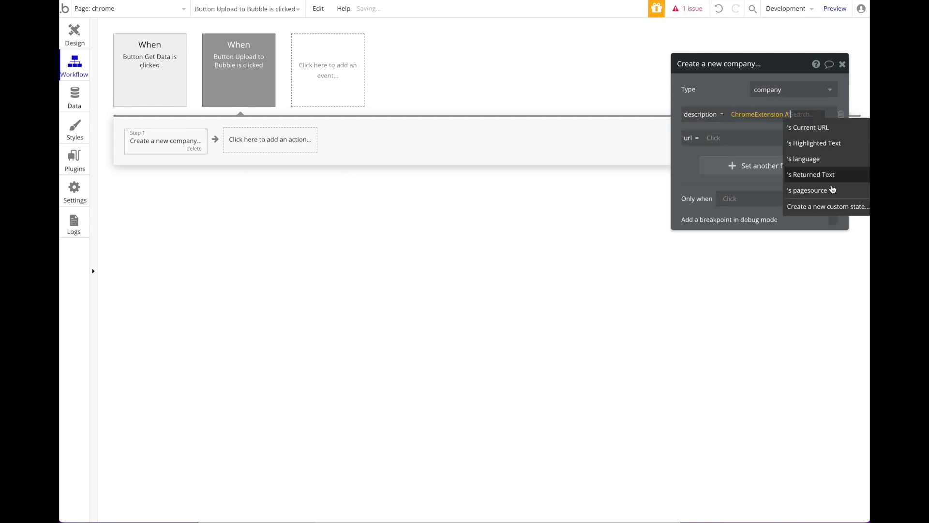
left_click(811, 174)
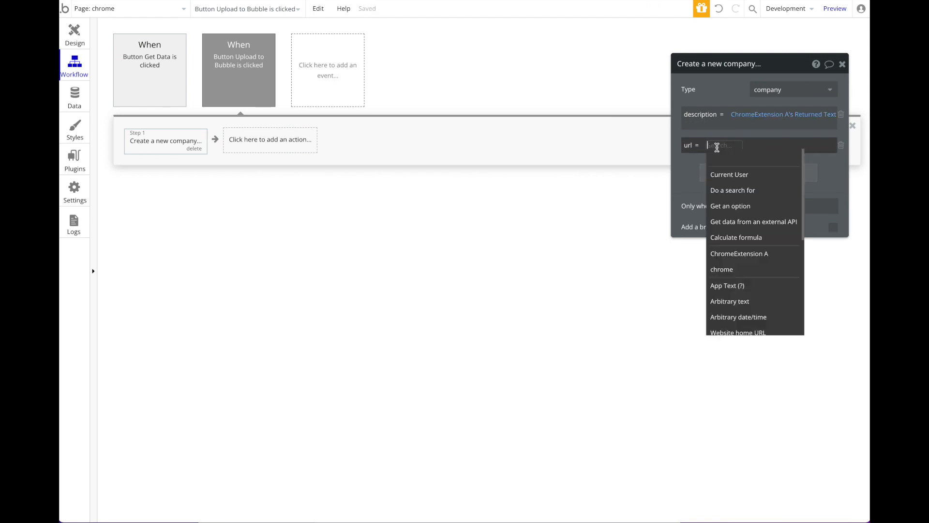
left_click(739, 253)
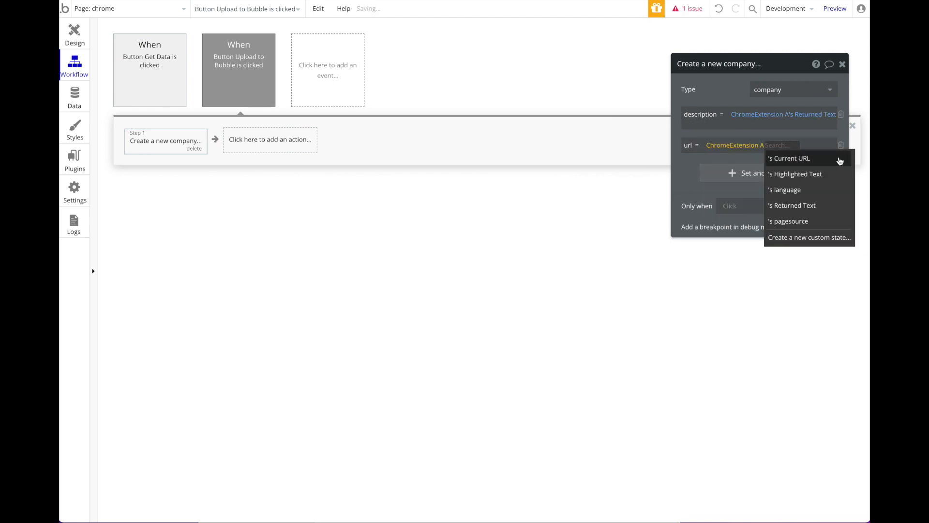
left_click(788, 158)
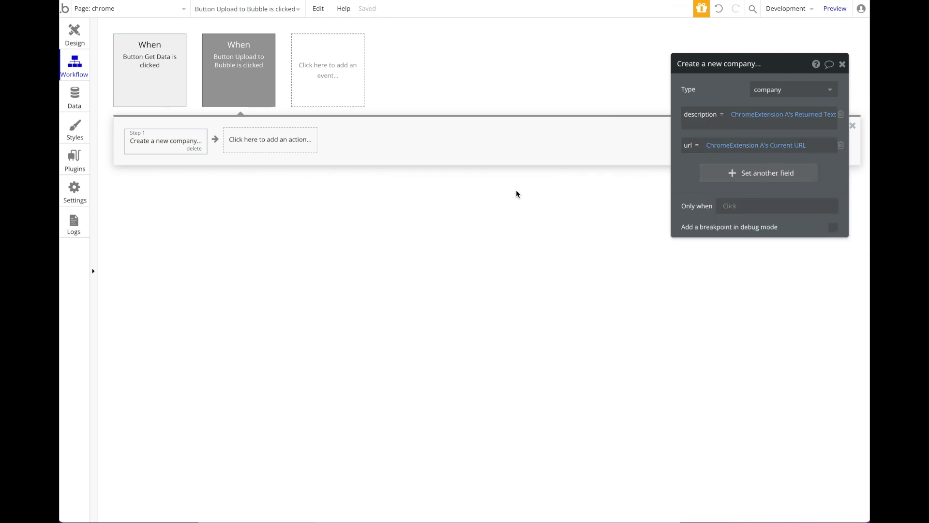
mouse_move(797, 146)
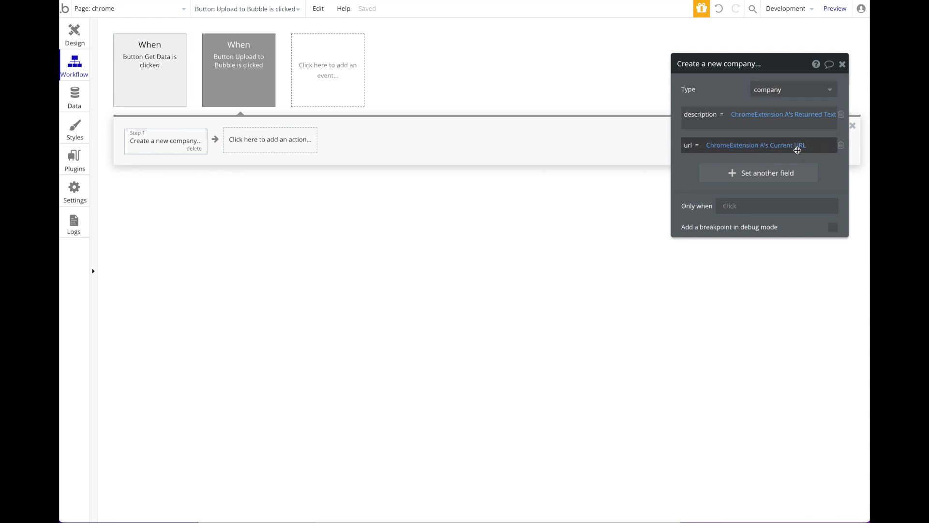
Step: Add a Get Current URL step to the Get Data workflow and review both workflows
left_click(149, 70)
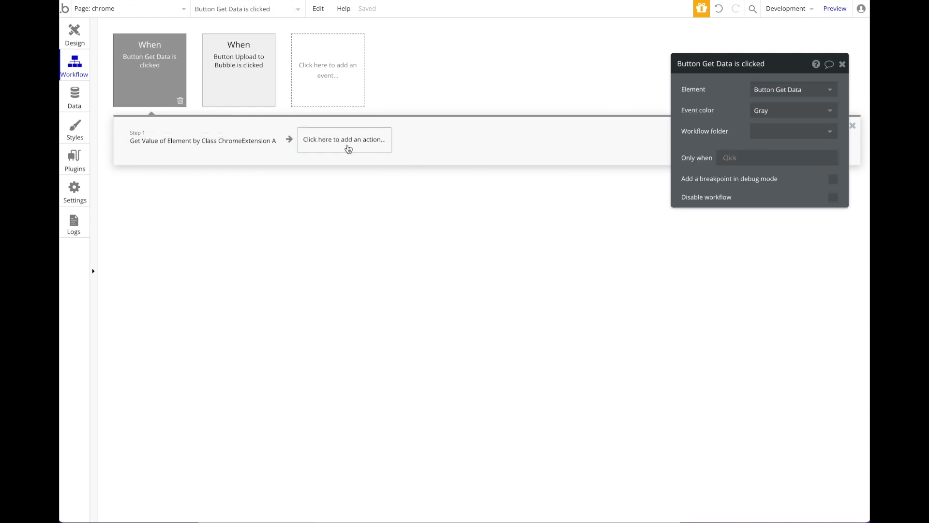
left_click(344, 140)
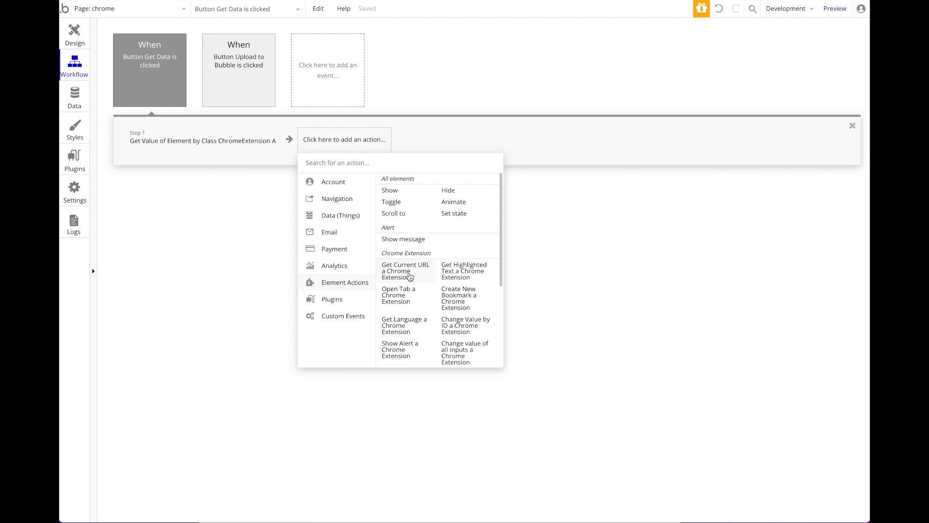
left_click(405, 272)
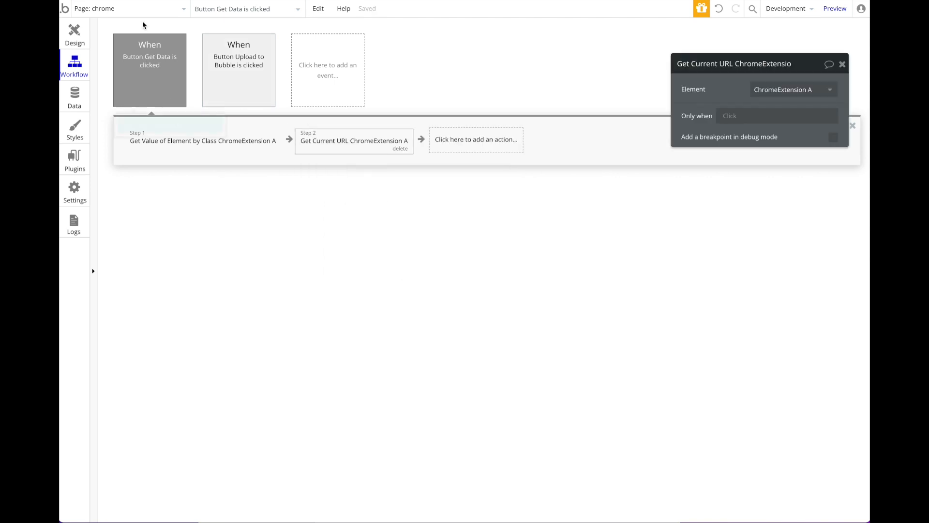
left_click(201, 140)
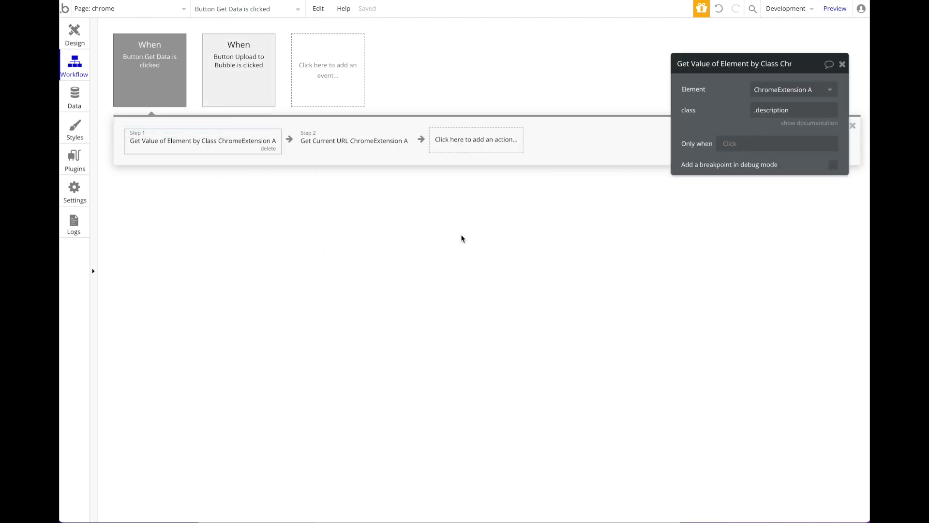
left_click(239, 70)
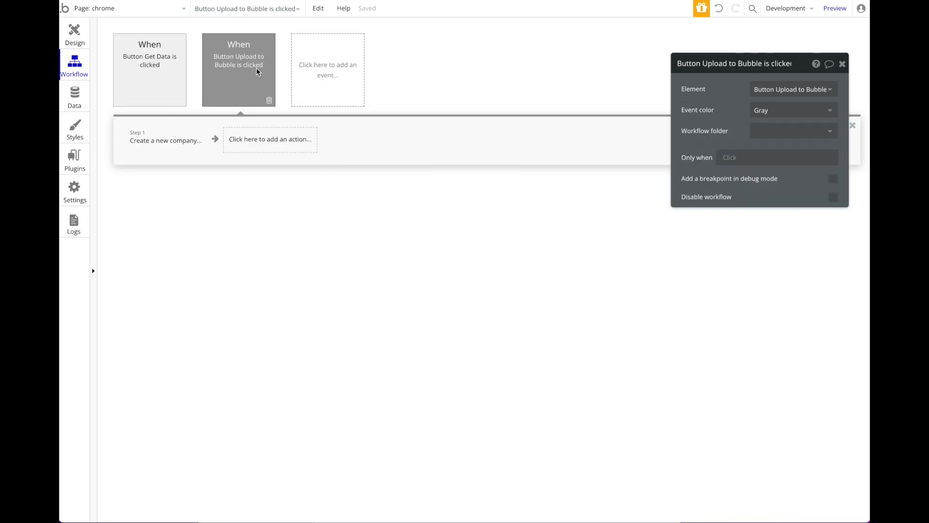
left_click(166, 139)
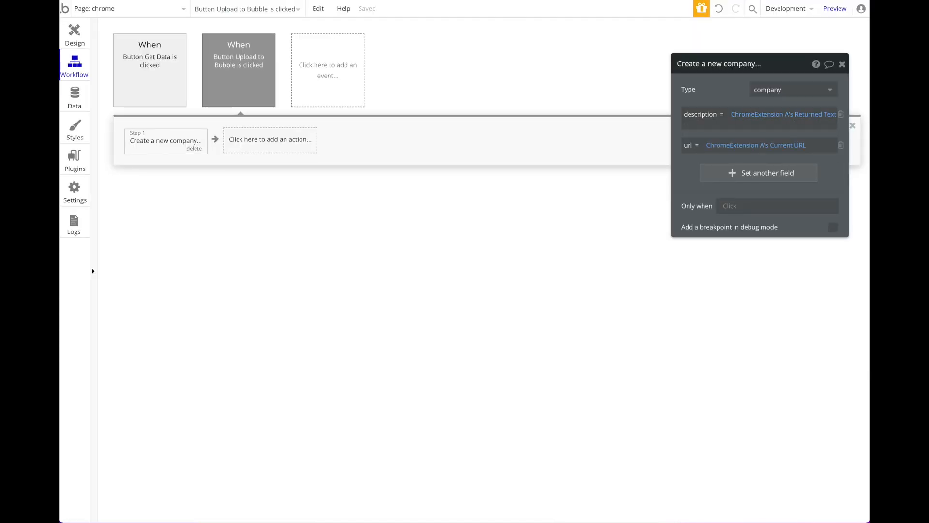
left_click(75, 31)
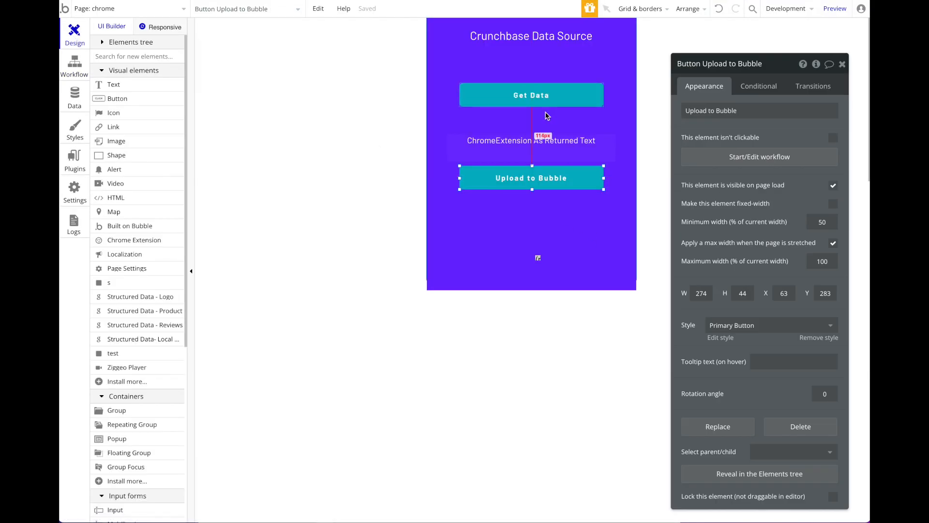
Step: Add a repeating group of type company searching for company records, with adjusted row count
right_click(532, 105)
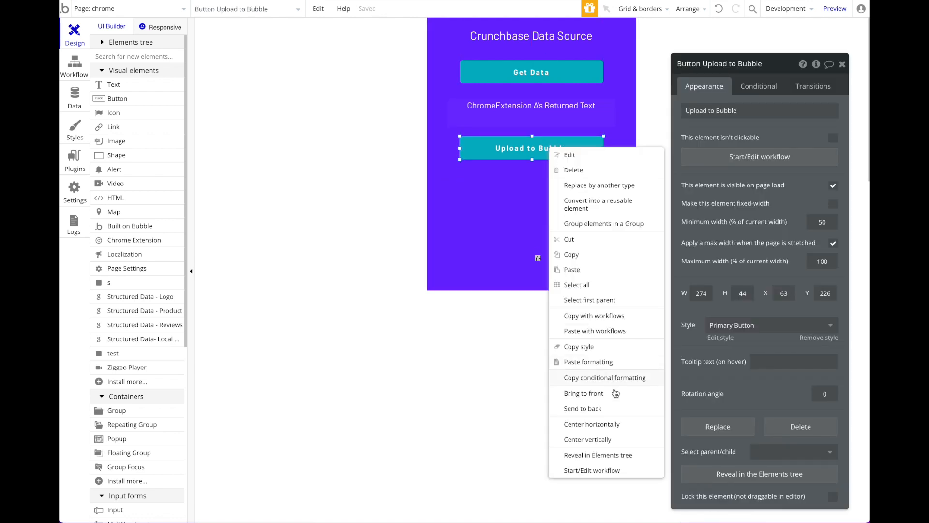
type("repe")
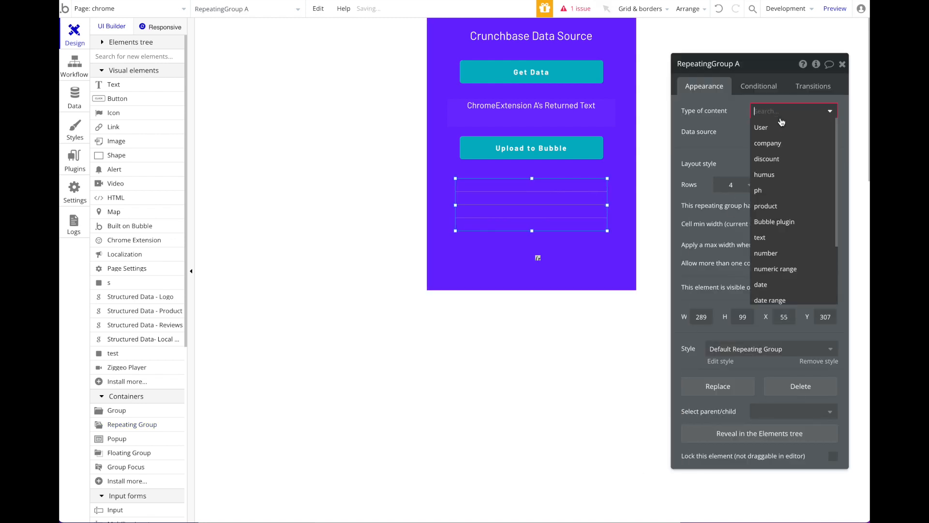
left_click(768, 143)
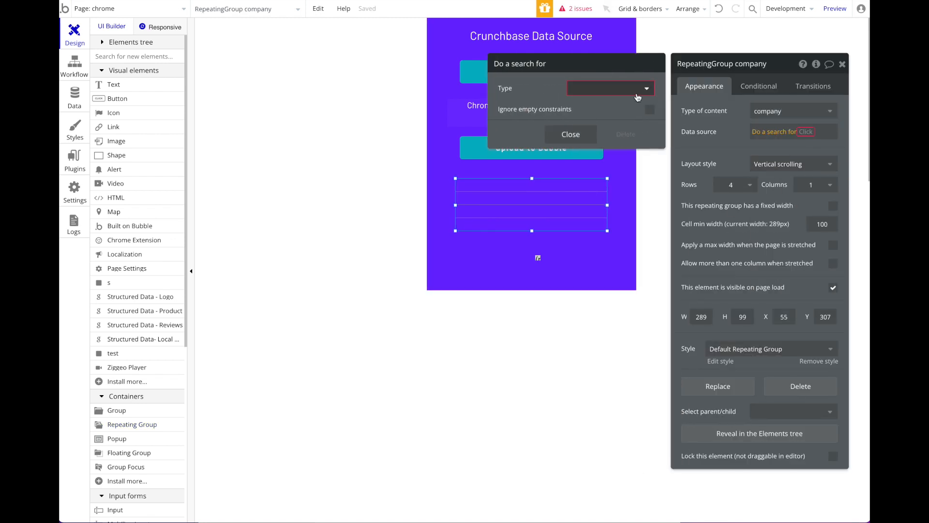
left_click(733, 185)
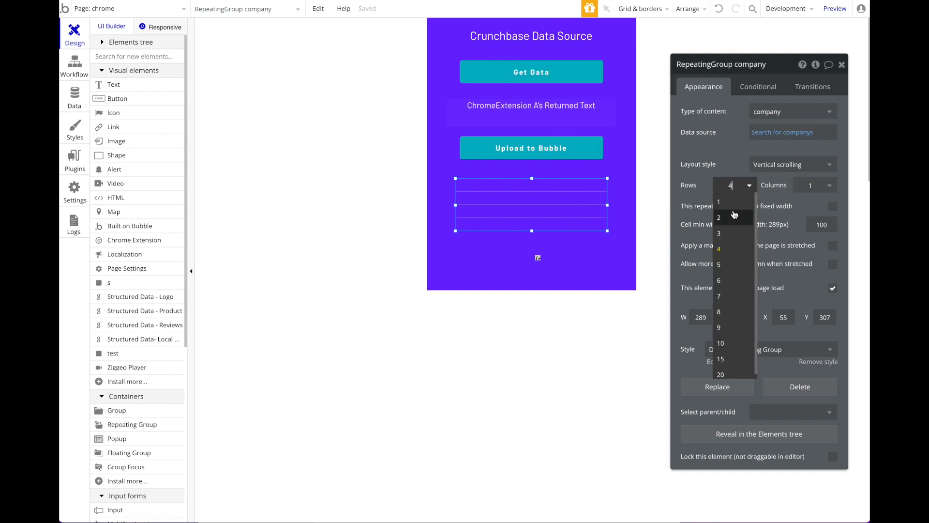
left_click(719, 216)
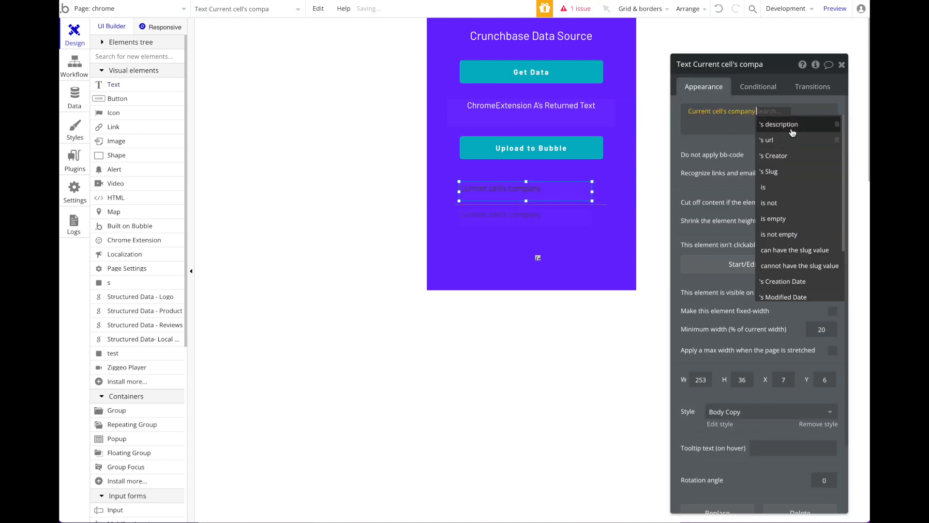
Step: Show each company's description in the cell with an fa-arrow-right icon beside it
left_click(778, 123)
type("webs")
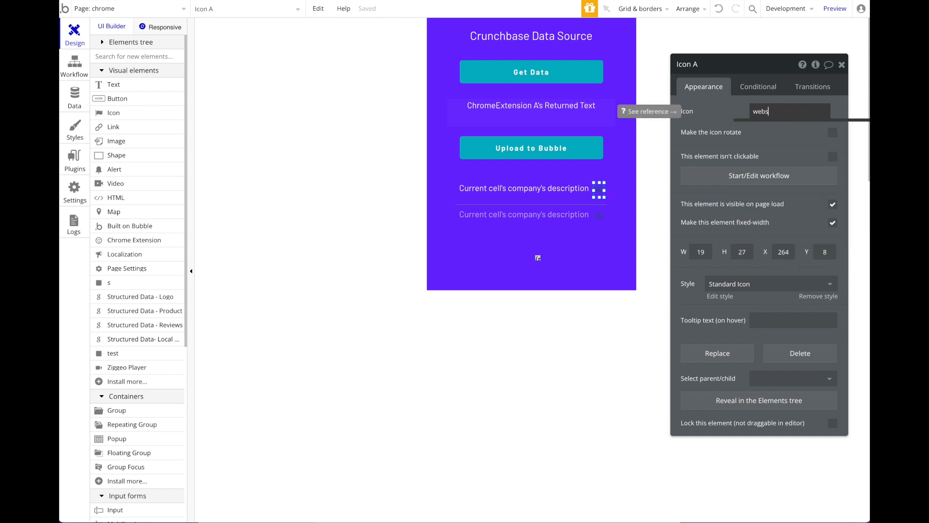
type("a")
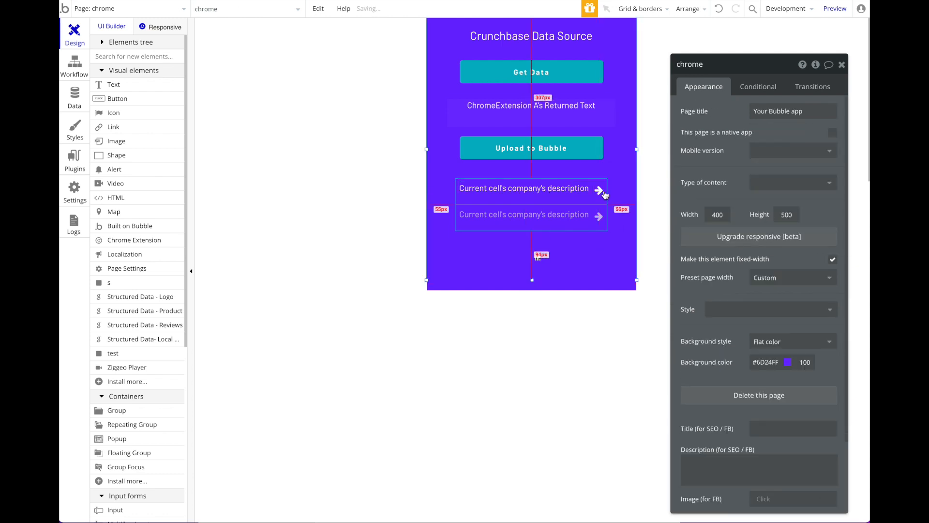
Step: Give the arrow icon a click workflow with an Open Tab a Chrome Extension action
left_click(74, 65)
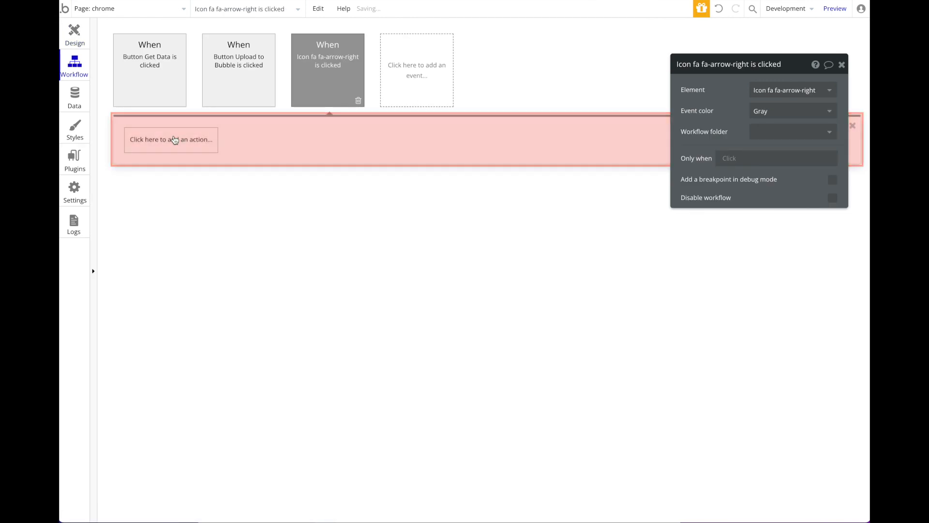
left_click(170, 140)
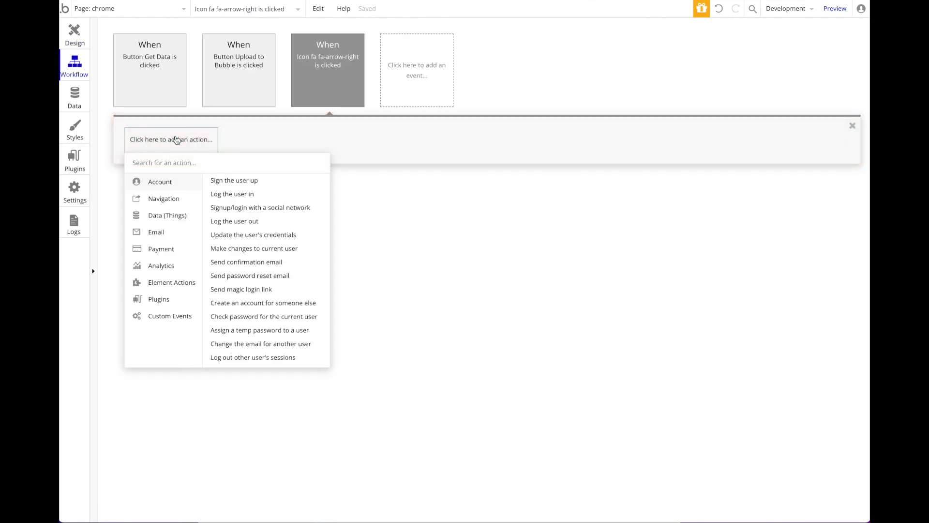
mouse_move(178, 131)
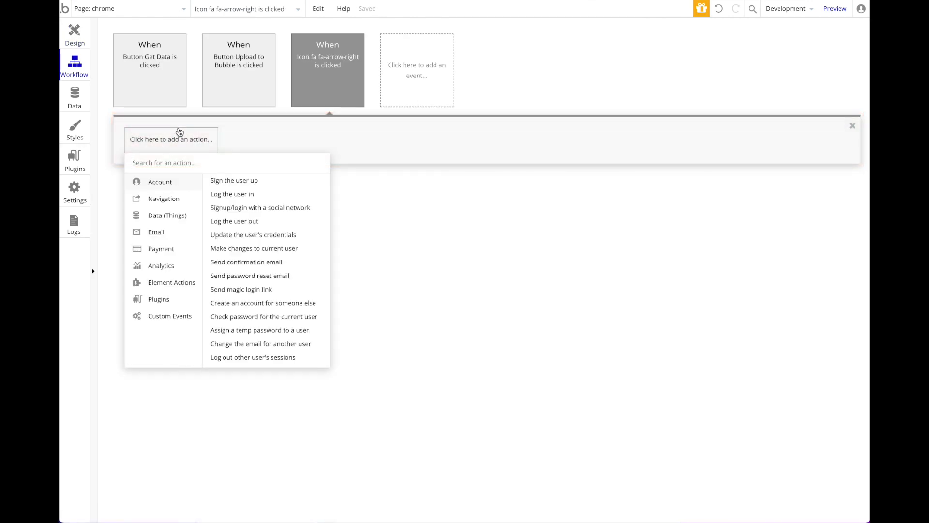
left_click(171, 282)
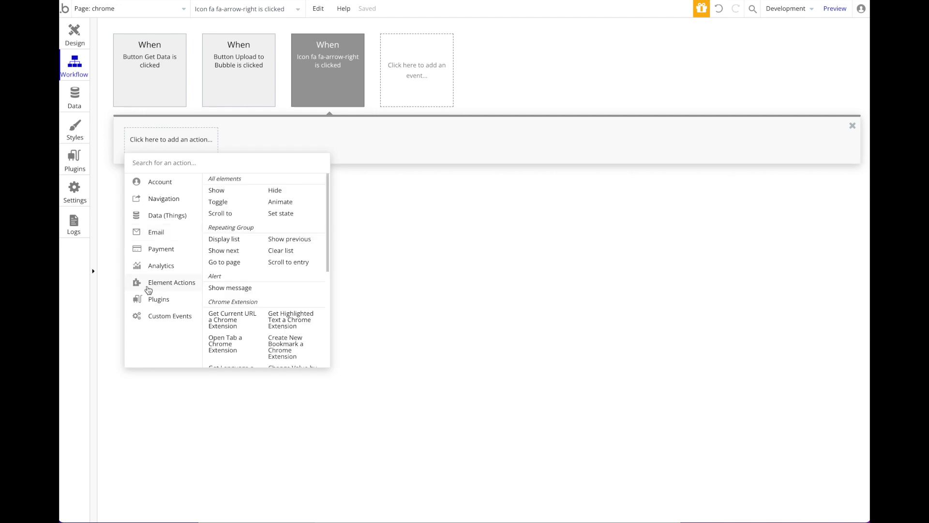
scroll("down", 3)
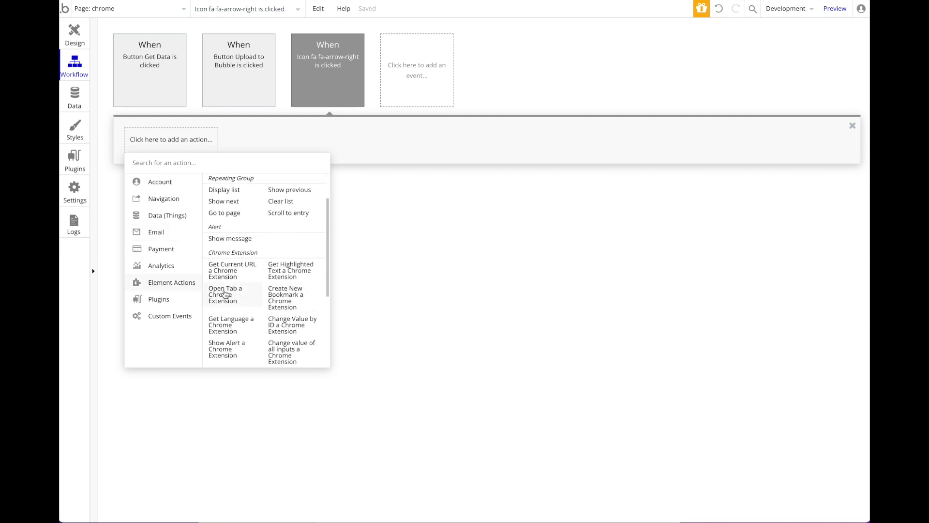
left_click(225, 294)
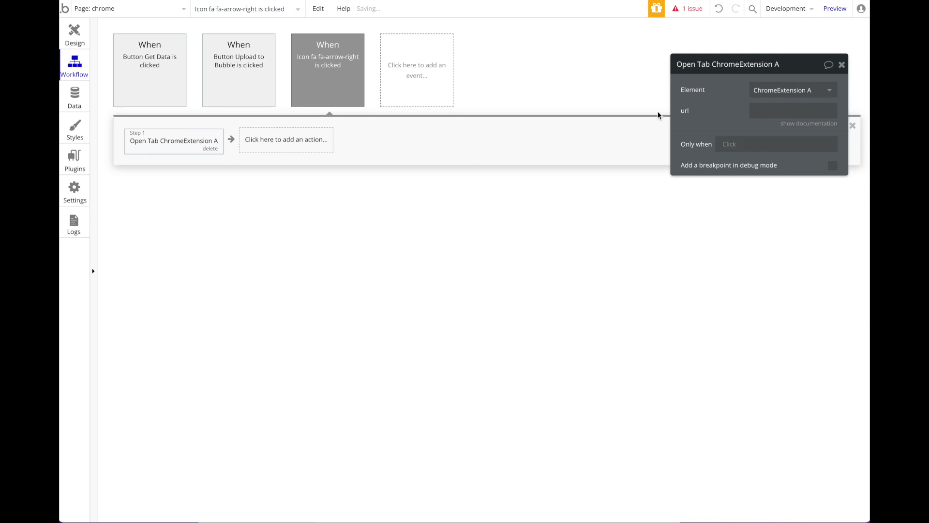
Step: Set the opened tab's url to Current cell's company's url
left_click(793, 110)
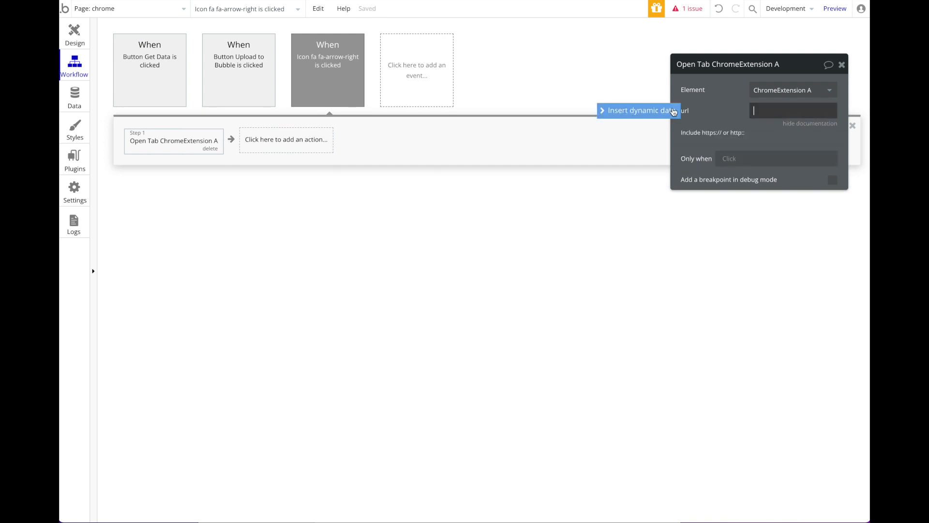
left_click(639, 110)
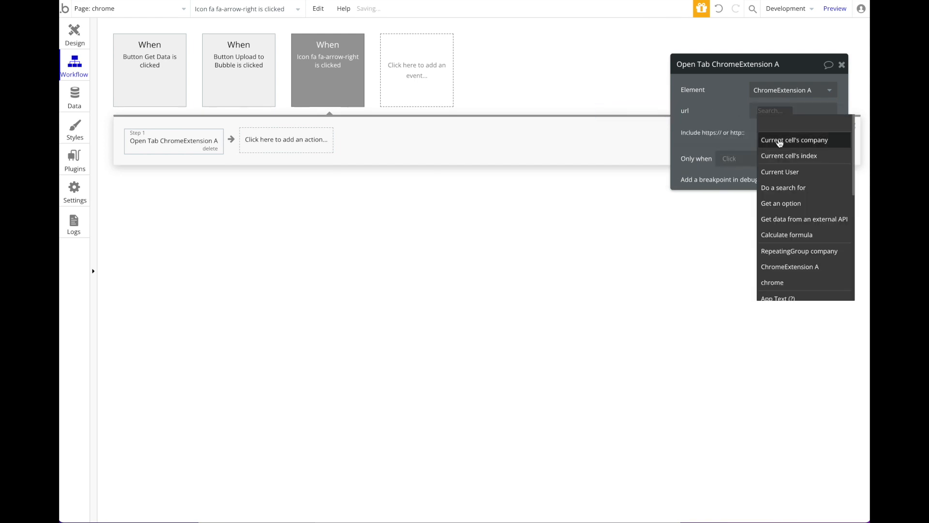
left_click(795, 140)
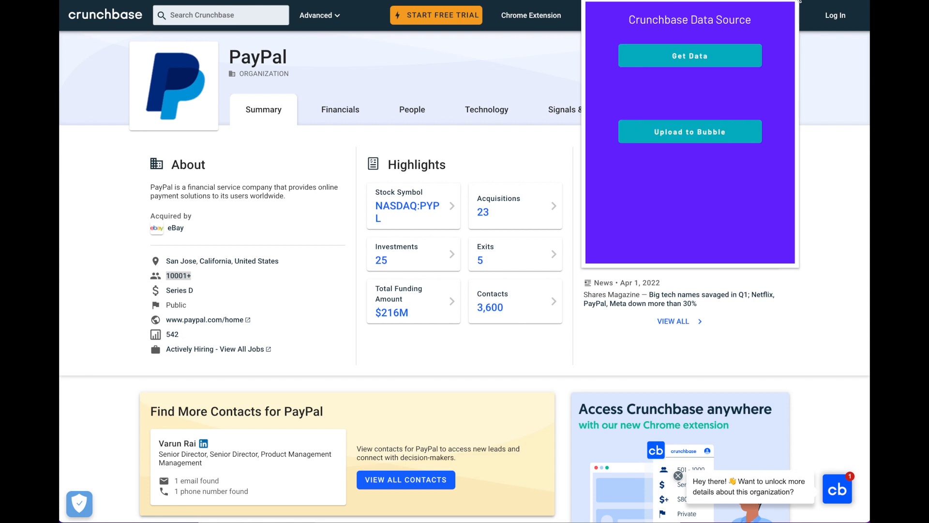
Step: Scrape PayPal's description with Get Data and save it with Upload to Bubble
left_click(690, 56)
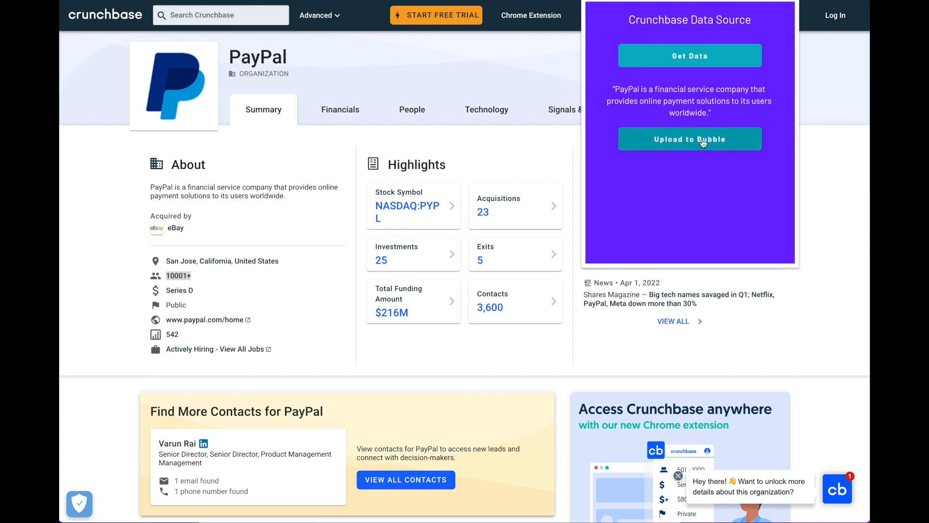
left_click(690, 138)
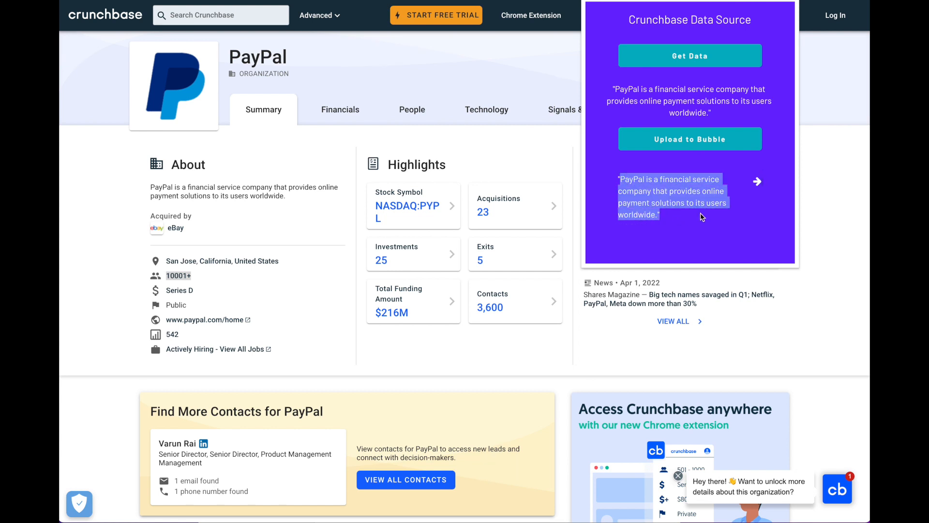
left_click(666, 202)
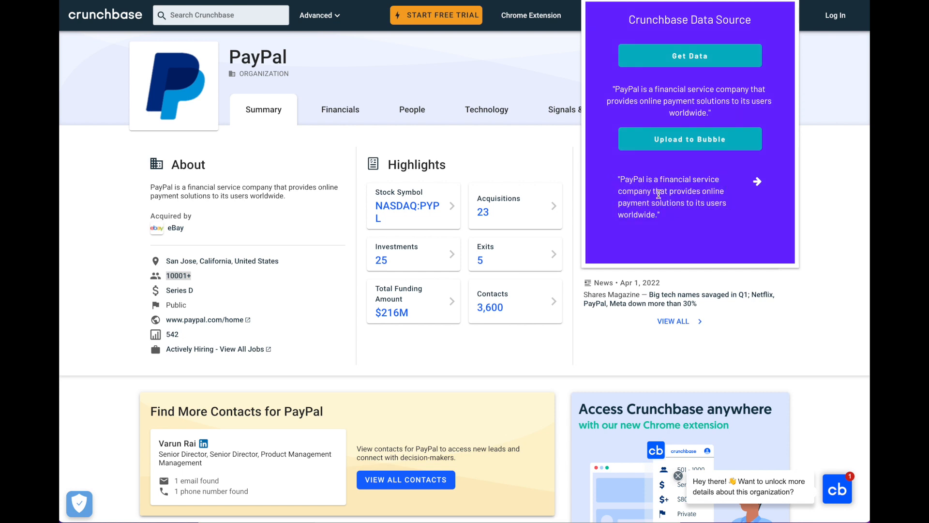
mouse_move(758, 184)
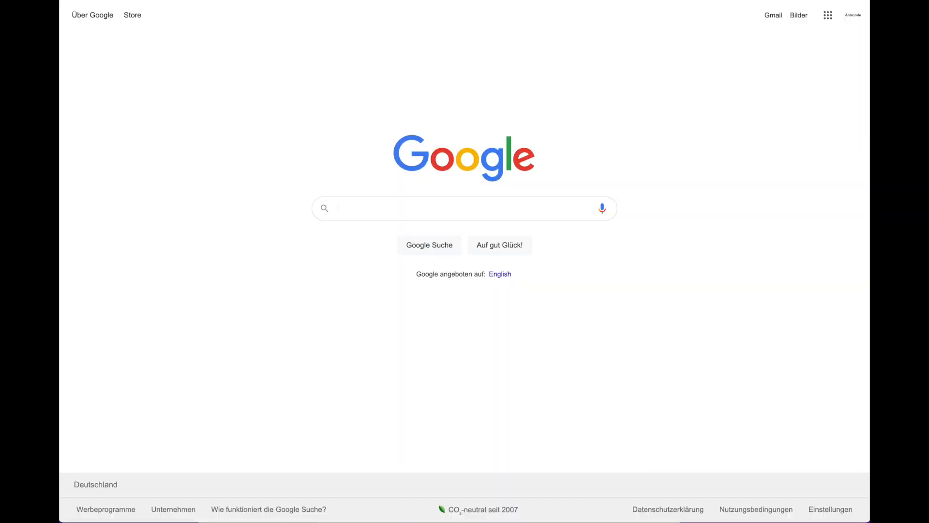
mouse_move(502, 111)
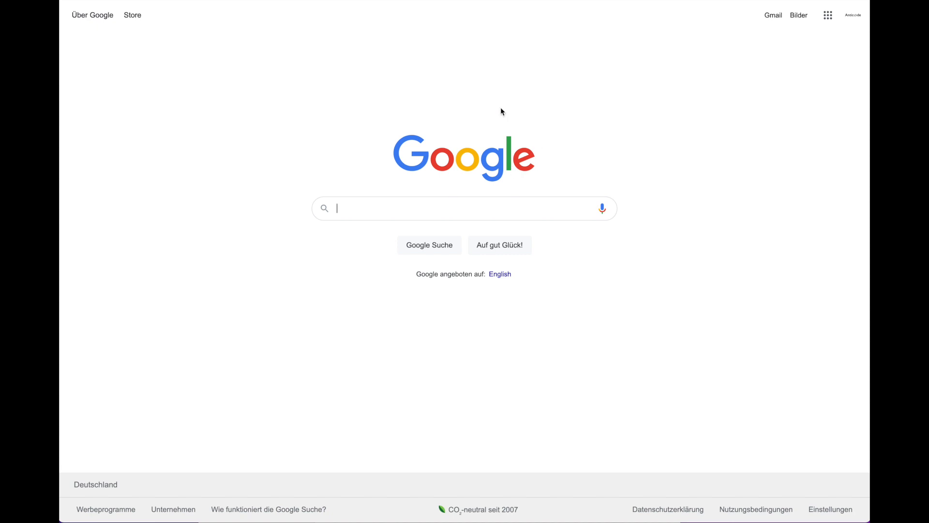
Step: Reopen PayPal's page via the row arrow from Google, then scrape Getir's description
left_click(828, 14)
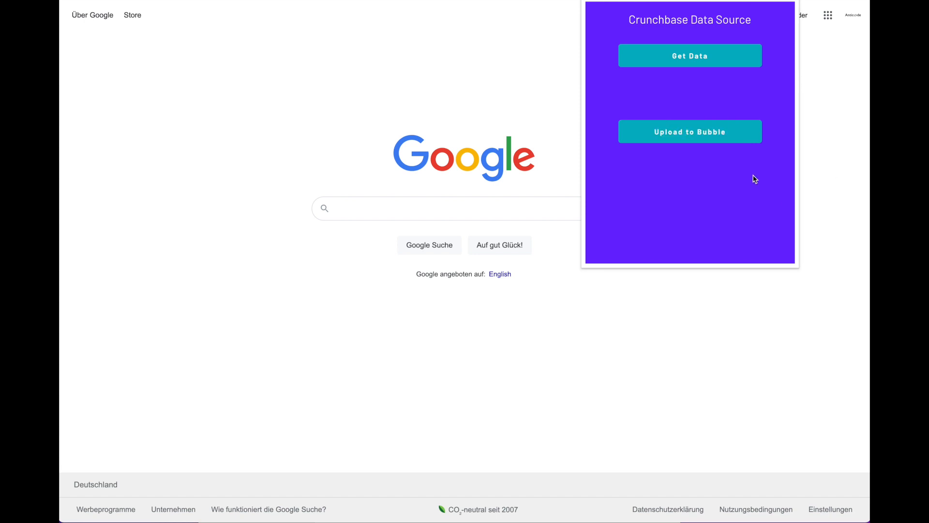
left_click(689, 56)
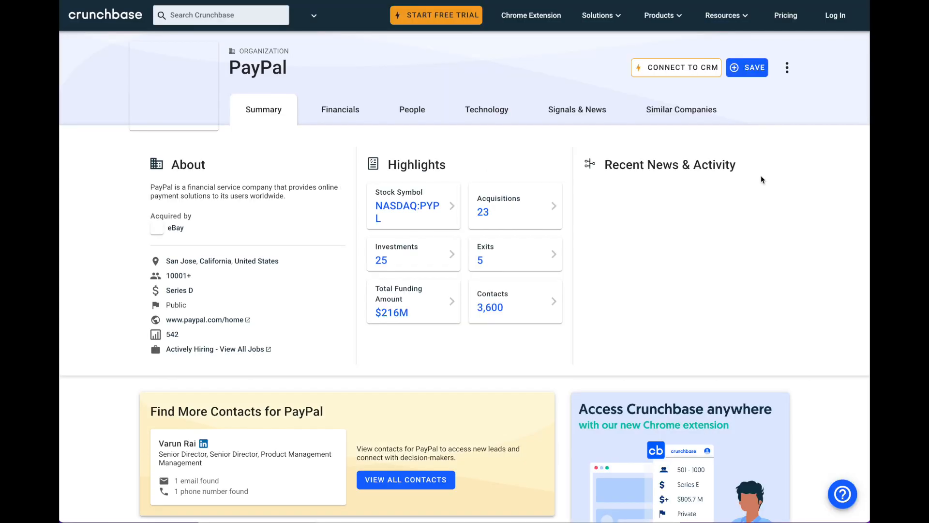
left_click(221, 14)
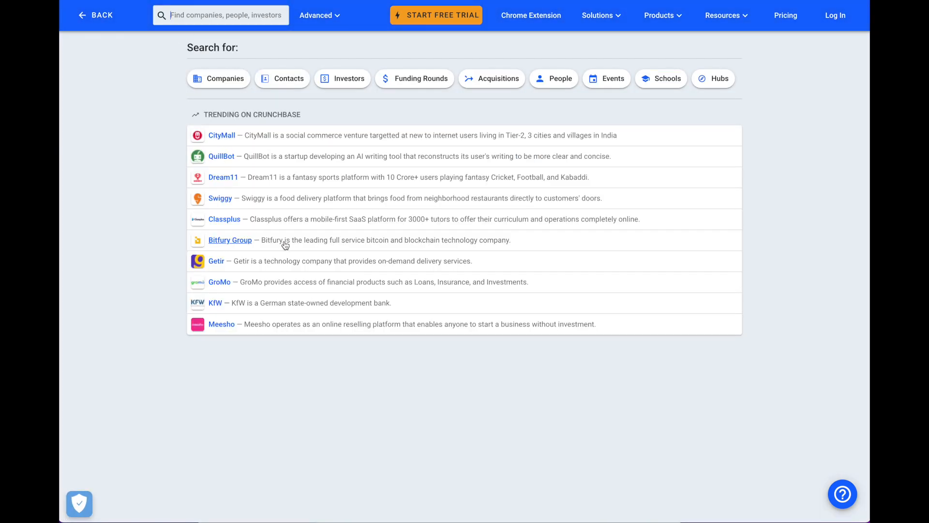
left_click(216, 261)
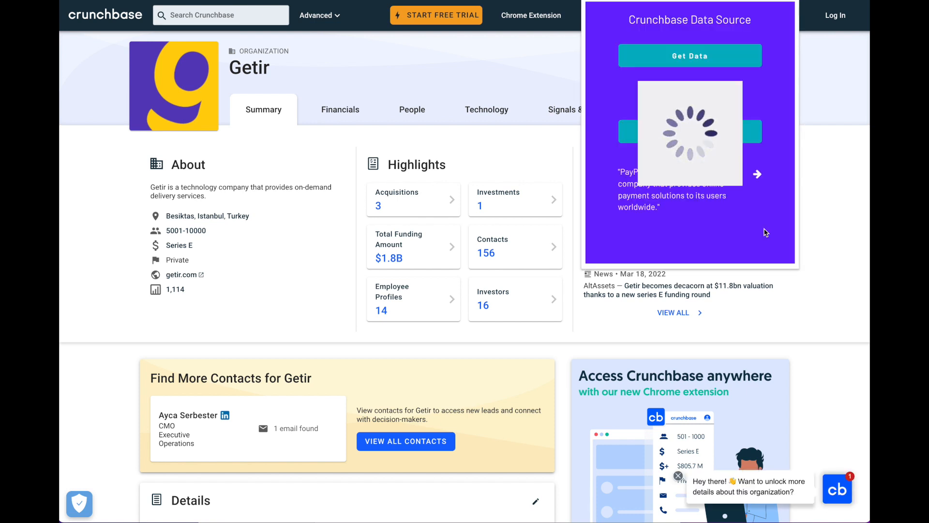
left_click(690, 55)
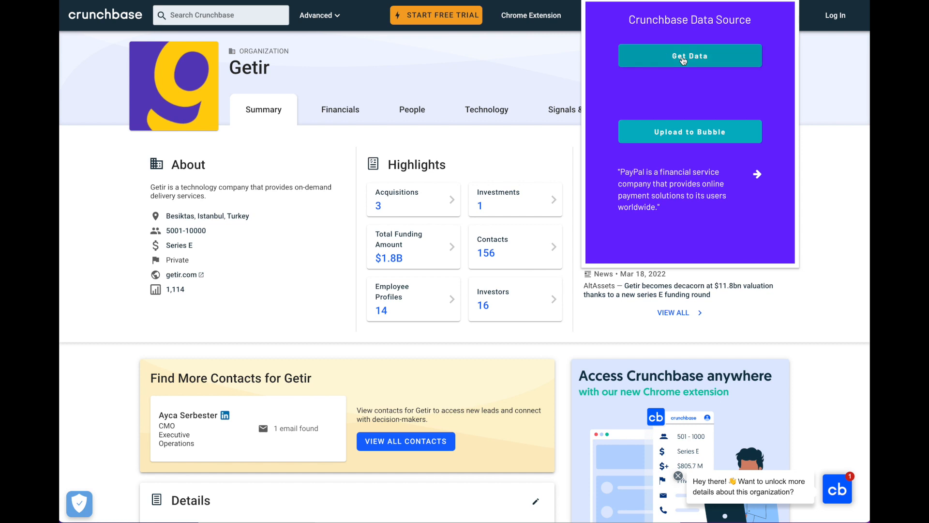
left_click(689, 56)
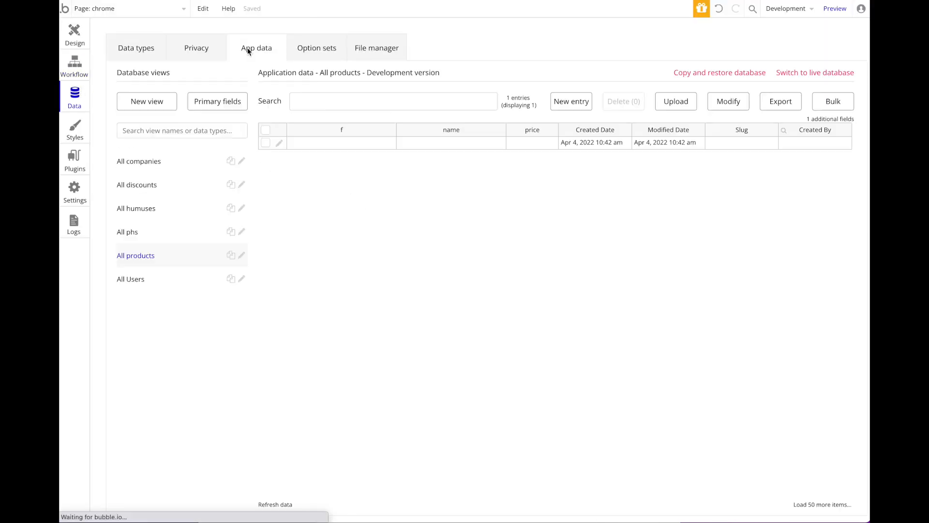
Step: Inspect the Getir and PayPal records' description and url cells in App data
left_click(137, 208)
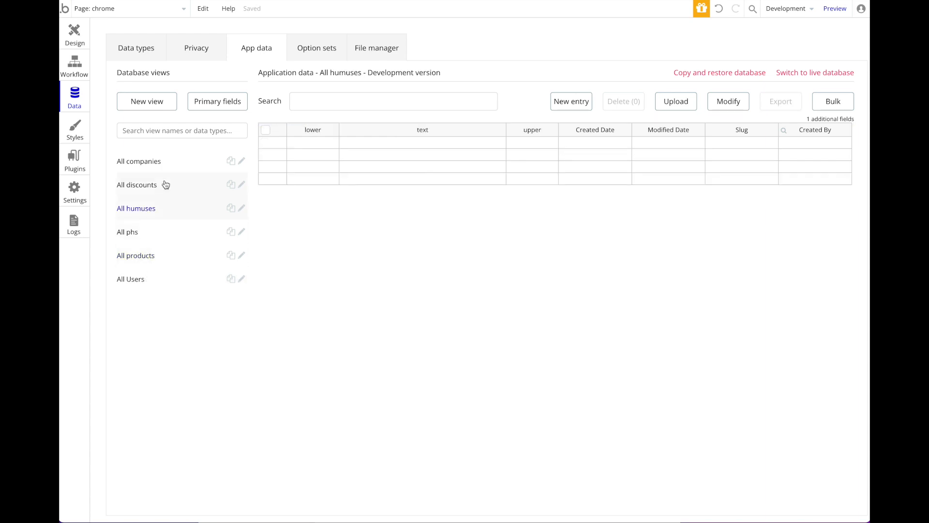
left_click(139, 161)
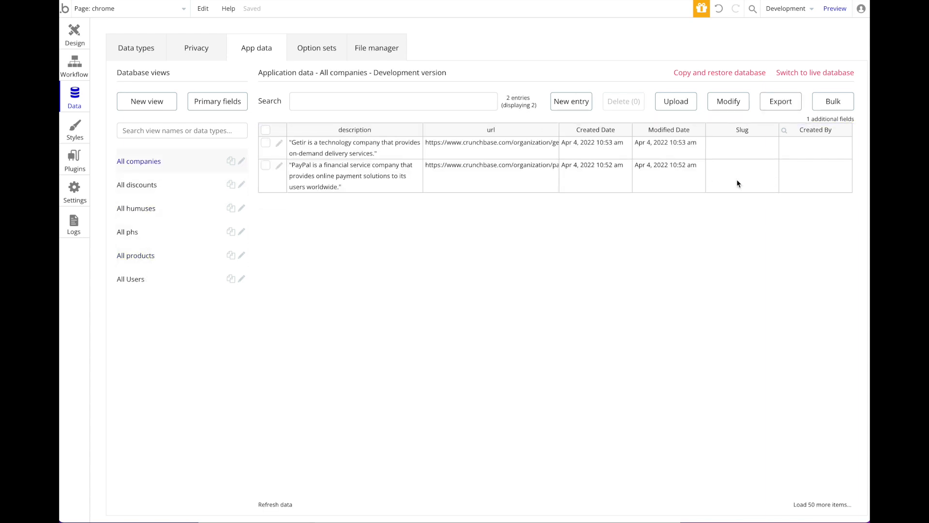
left_click(491, 165)
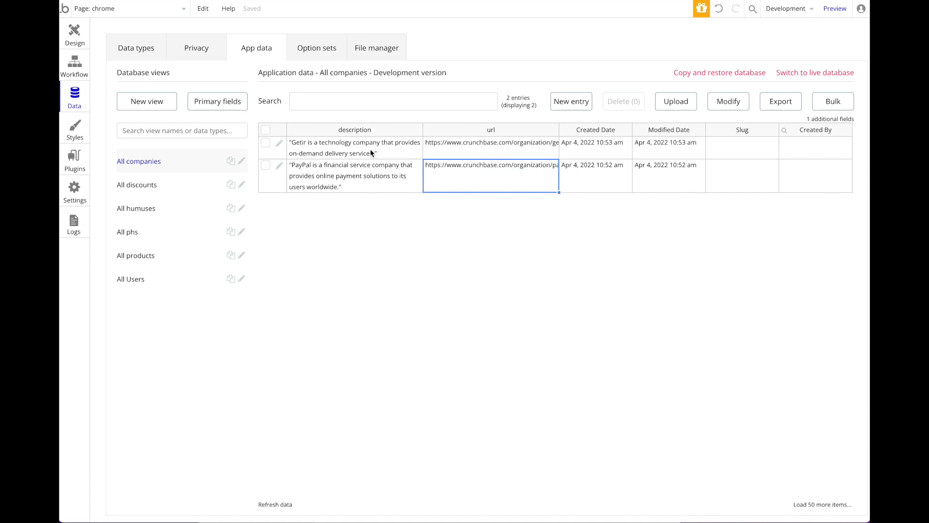
left_click(355, 175)
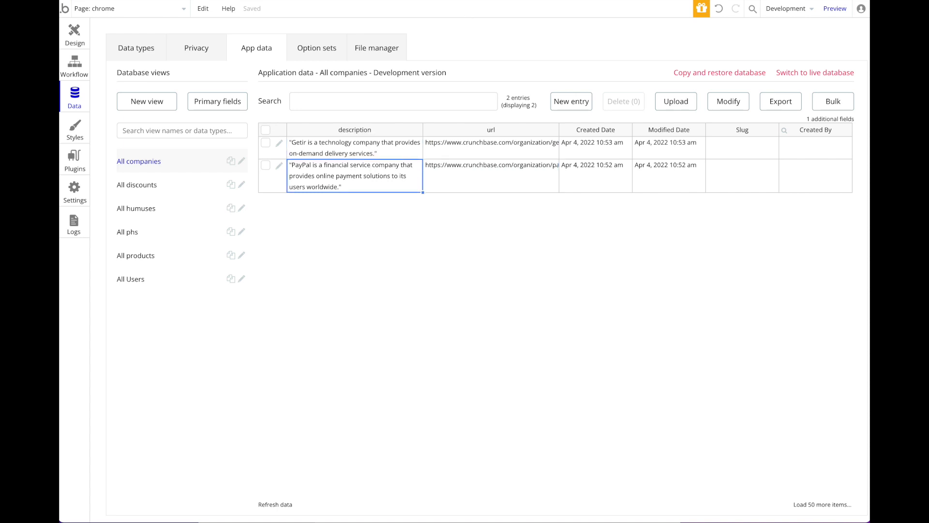
left_click(491, 165)
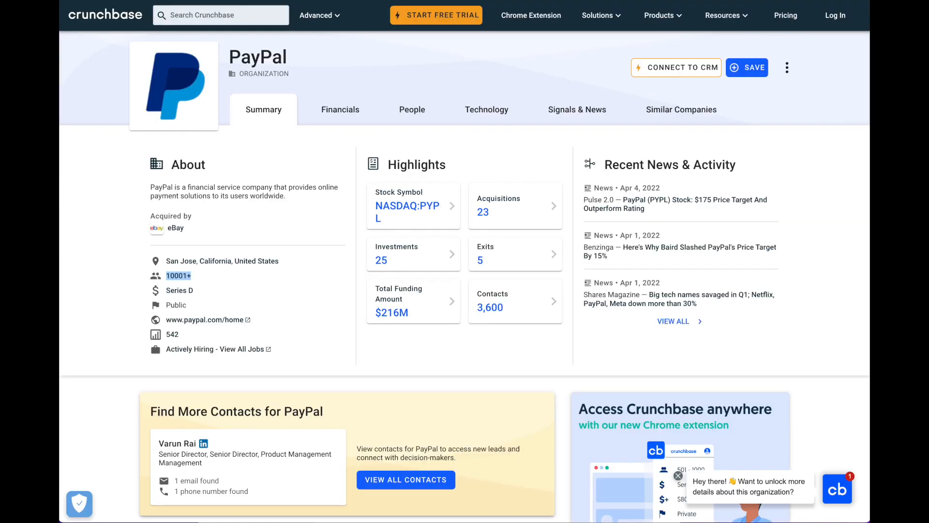